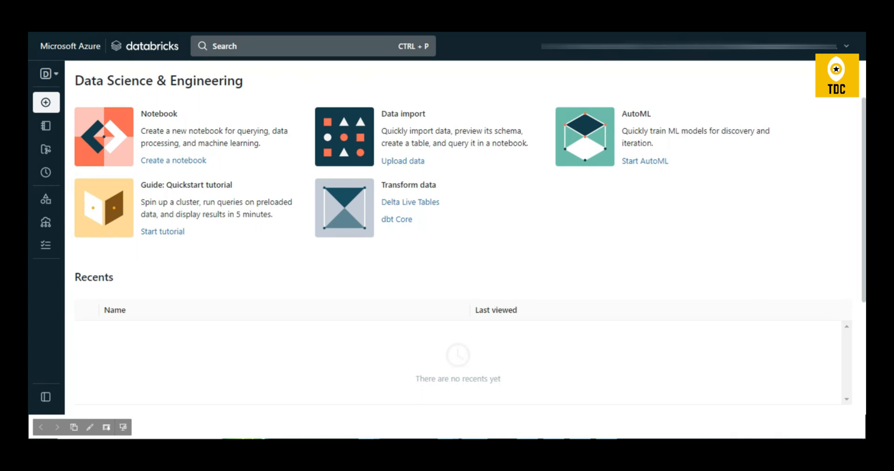
pyautogui.moveTo(607, 229)
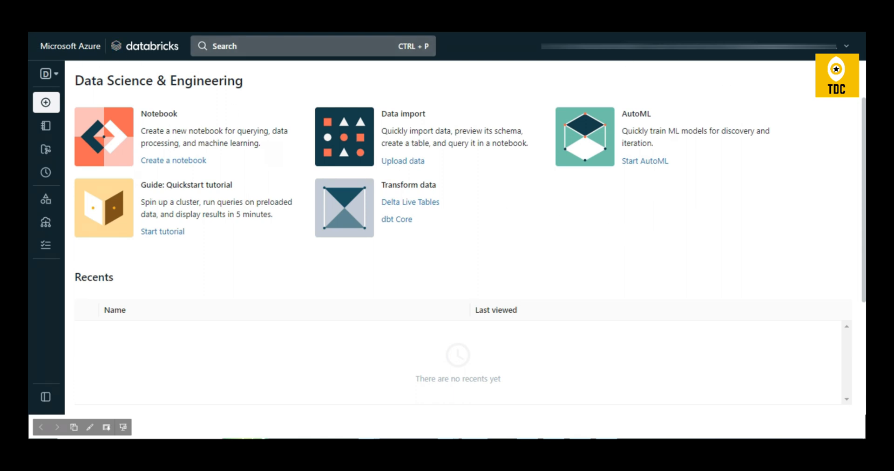
pyautogui.moveTo(822, 122)
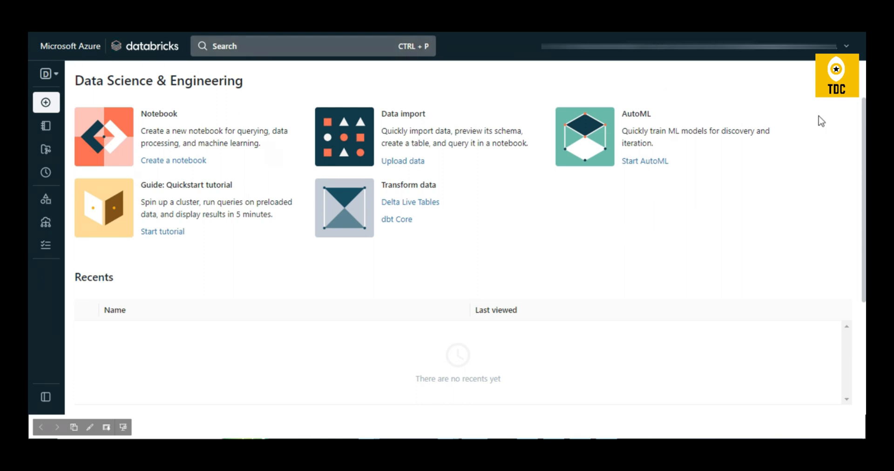
pyautogui.moveTo(72, 207)
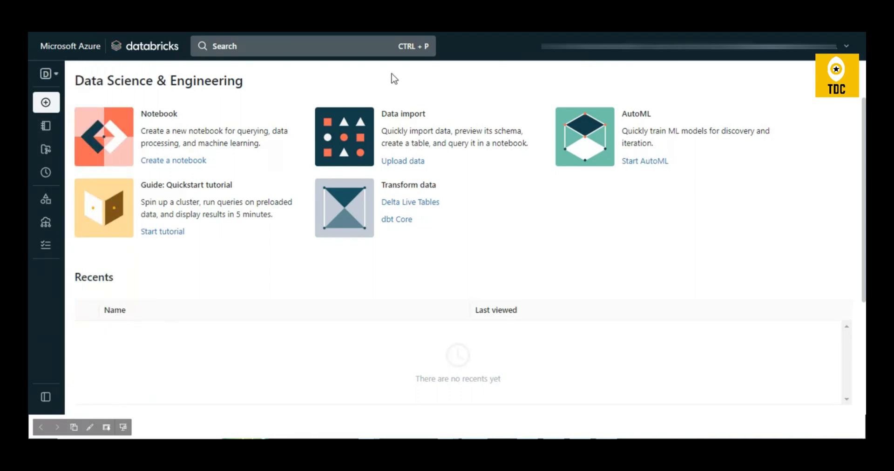
pyautogui.moveTo(604, 65)
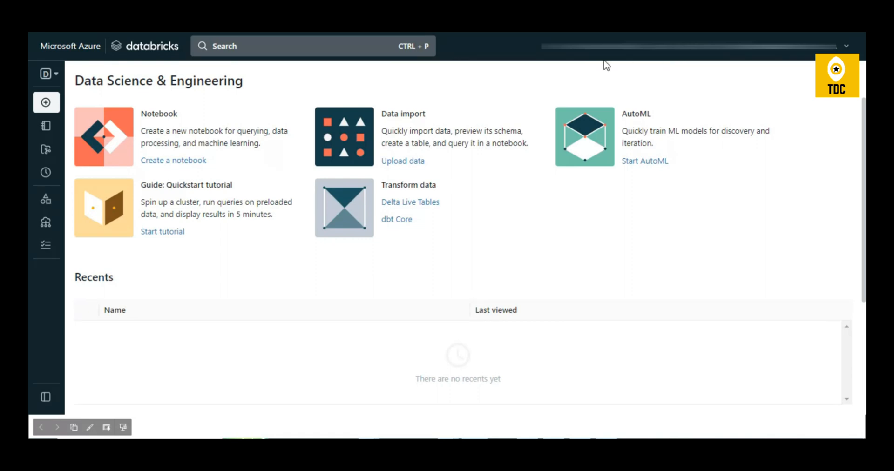
# Step: Open the persona dropdown offering Data Science & Engineering and Machine Learning
pyautogui.click(46, 75)
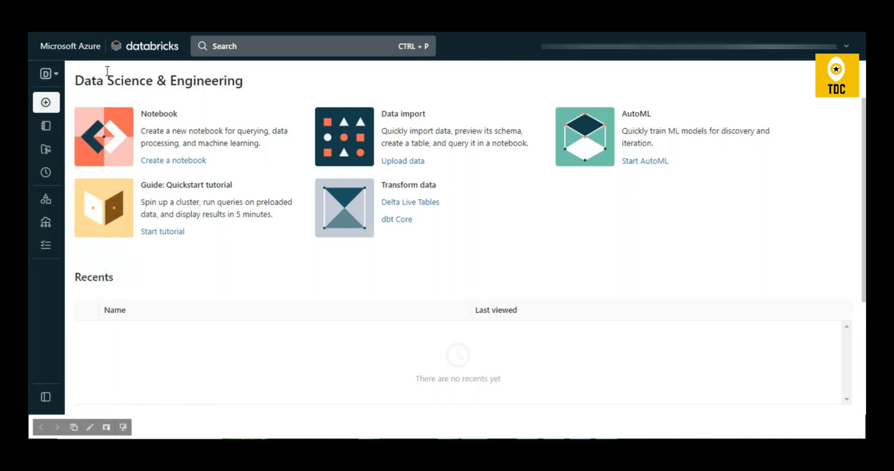
pyautogui.click(46, 74)
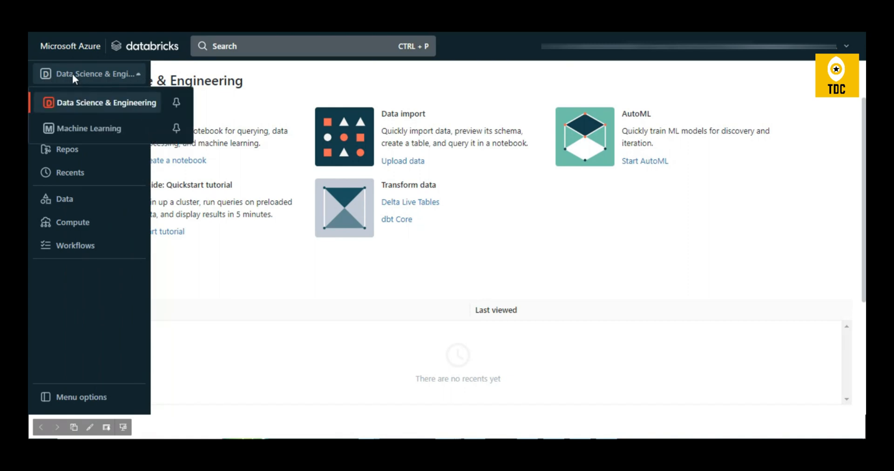
pyautogui.moveTo(130, 114)
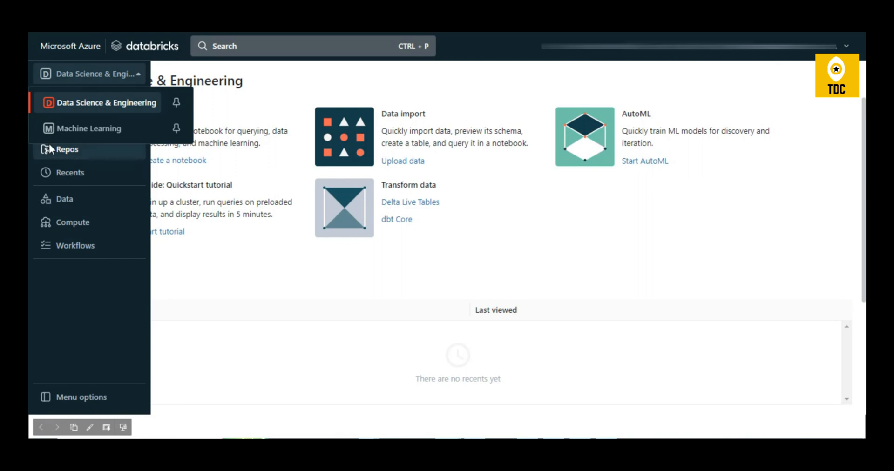
pyautogui.moveTo(68, 112)
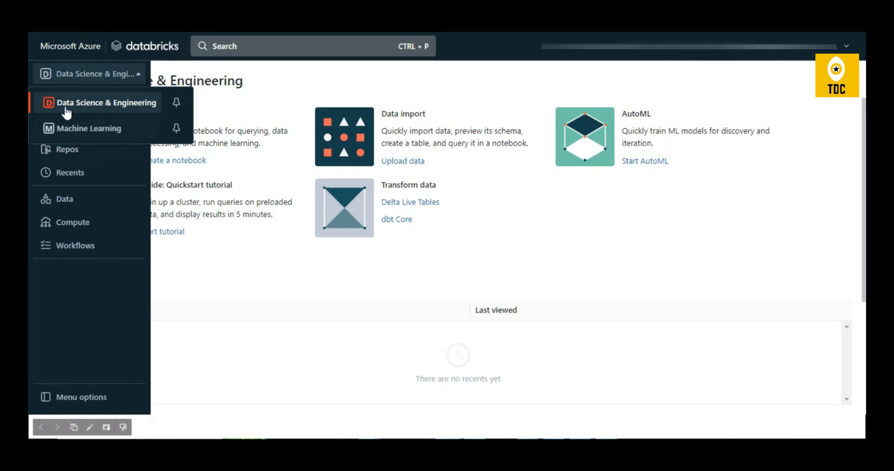
pyautogui.moveTo(310, 119)
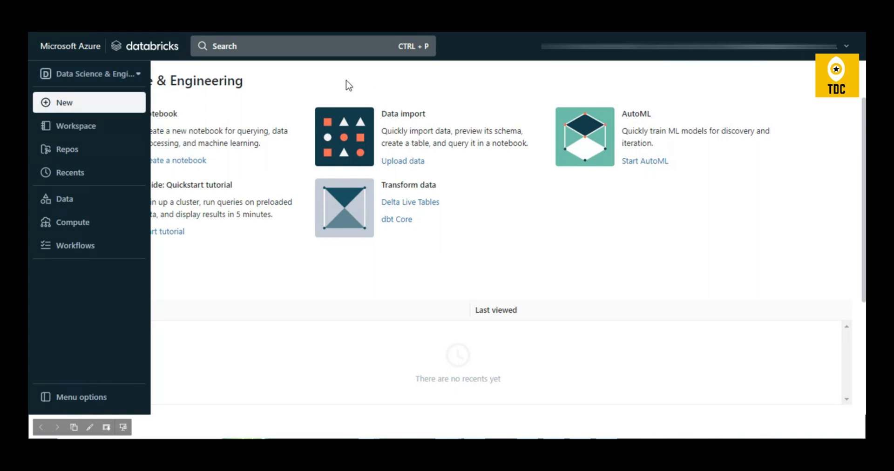
# Step: Dismiss the persona dropdown, reopen it once, then collapse the sidebar back to home
pyautogui.click(46, 75)
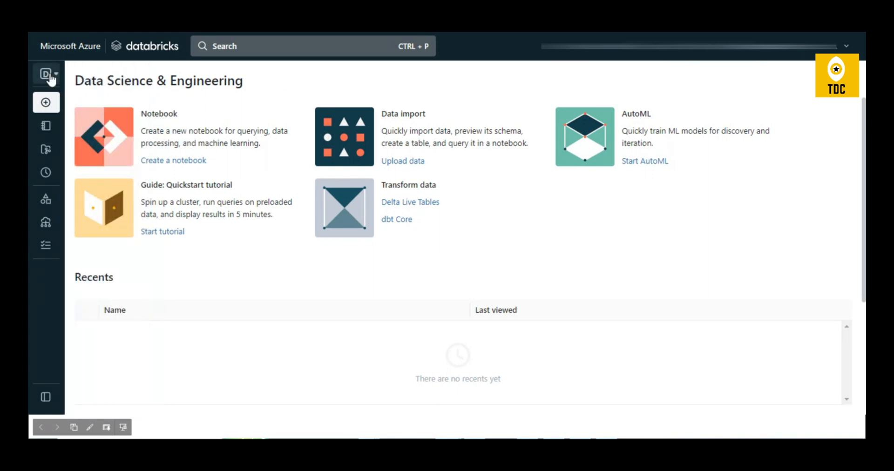
pyautogui.click(45, 74)
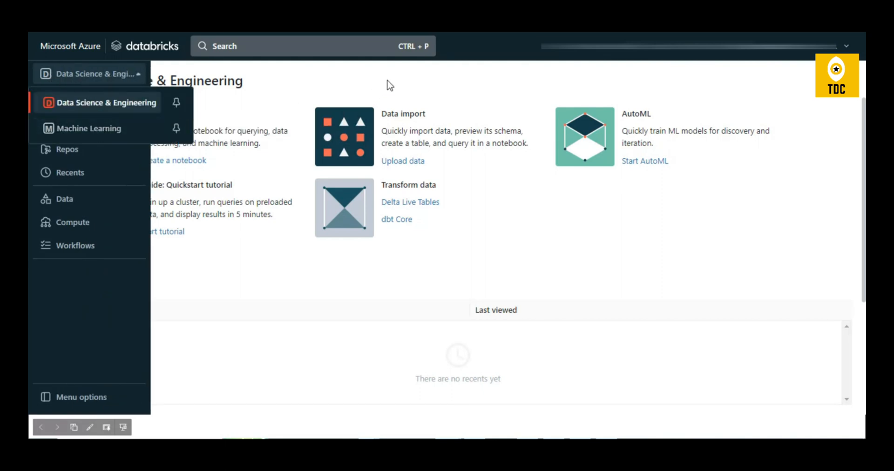
pyautogui.moveTo(231, 331)
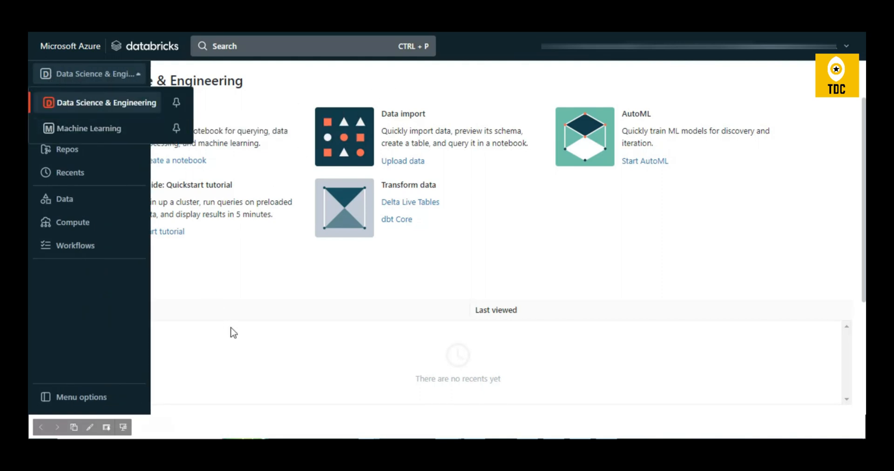
pyautogui.moveTo(131, 110)
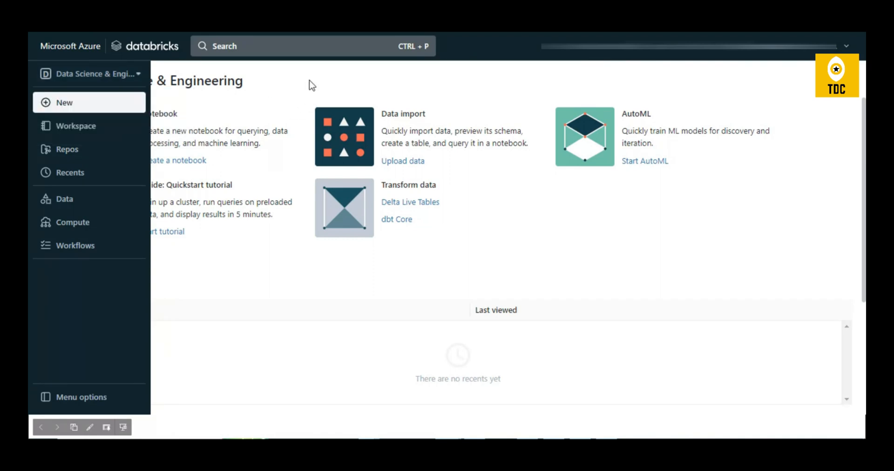
pyautogui.click(45, 397)
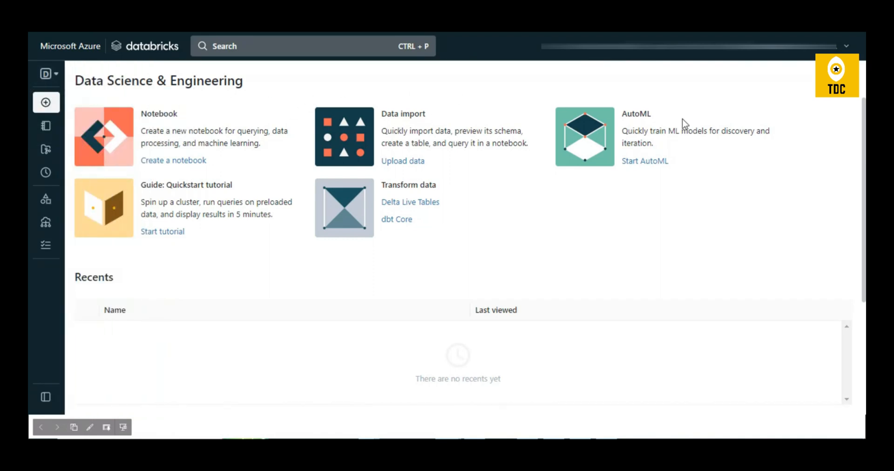
pyautogui.moveTo(140, 216)
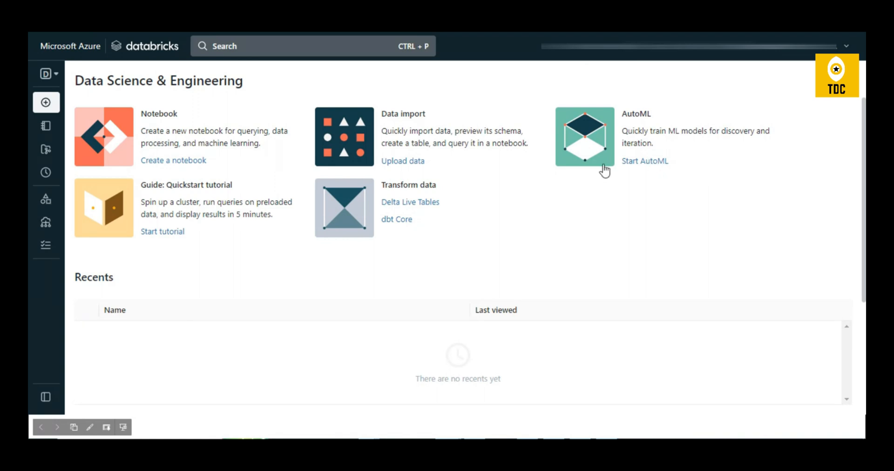
pyautogui.moveTo(692, 171)
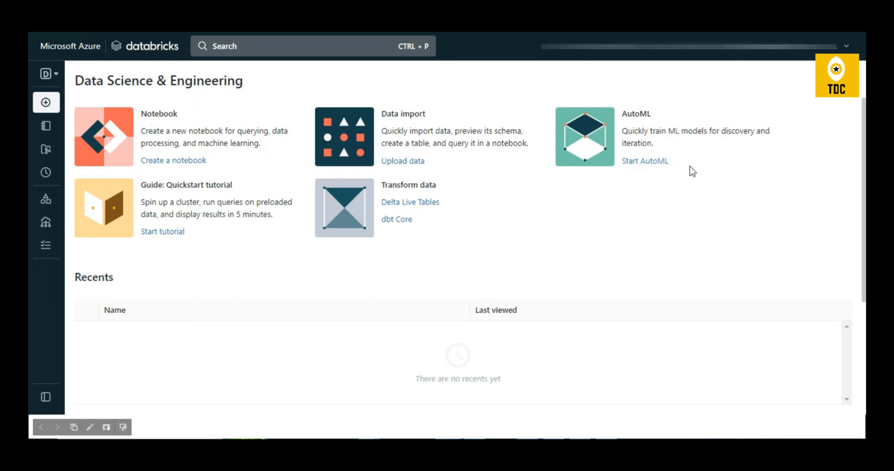
pyautogui.moveTo(481, 212)
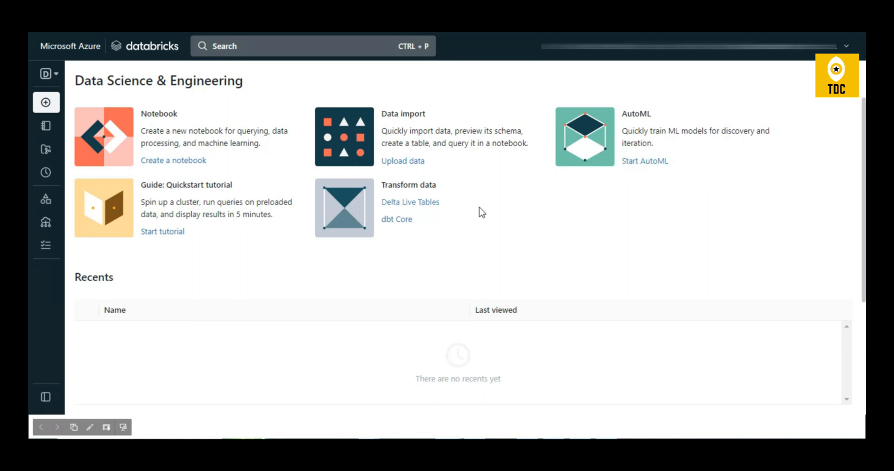
pyautogui.moveTo(106, 103)
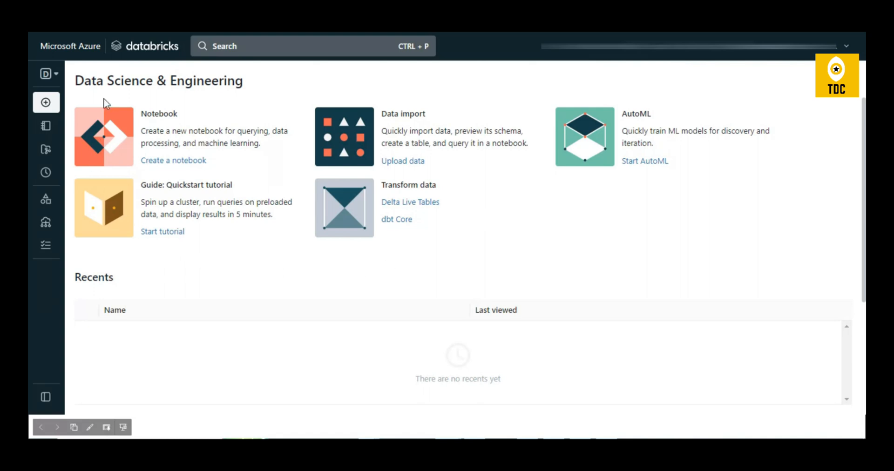
pyautogui.moveTo(83, 115)
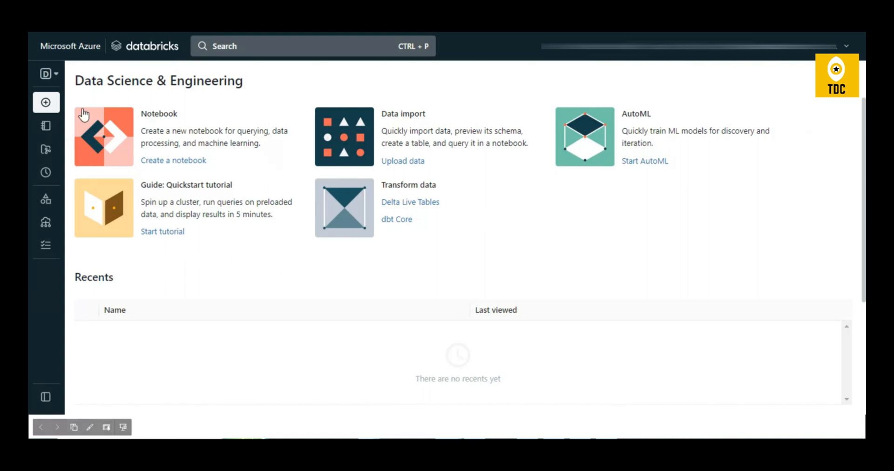
pyautogui.moveTo(235, 243)
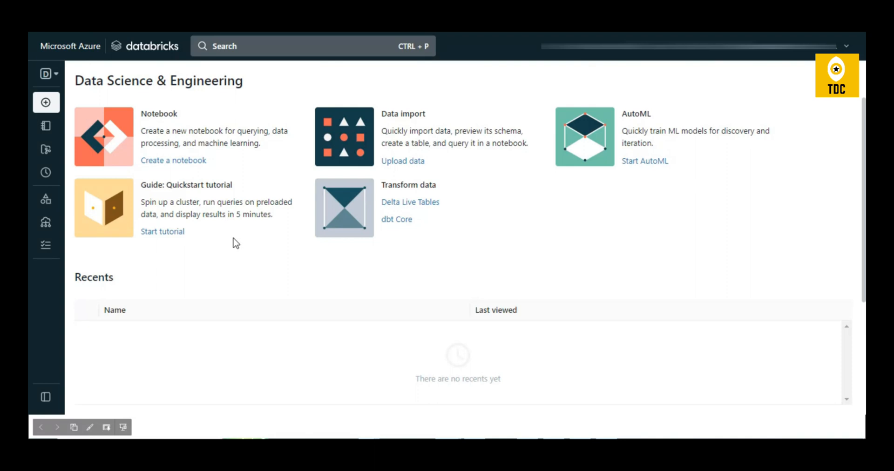
# Step: Switch the workspace persona to Machine Learning
pyautogui.click(46, 75)
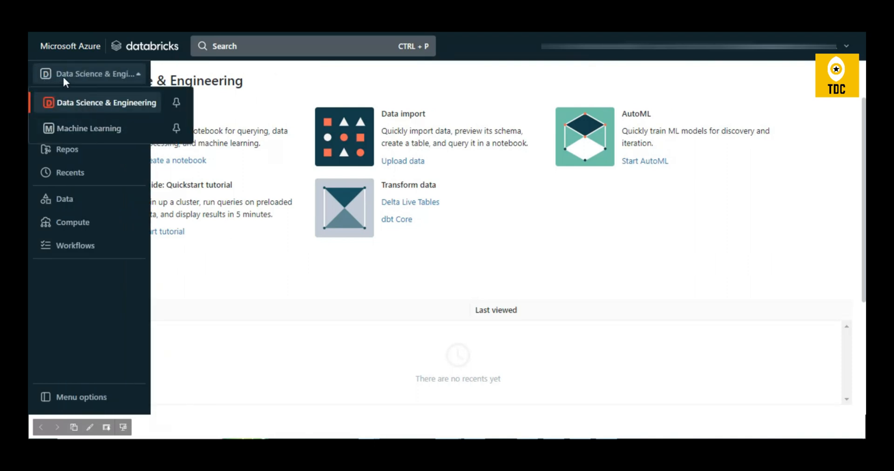
pyautogui.click(90, 129)
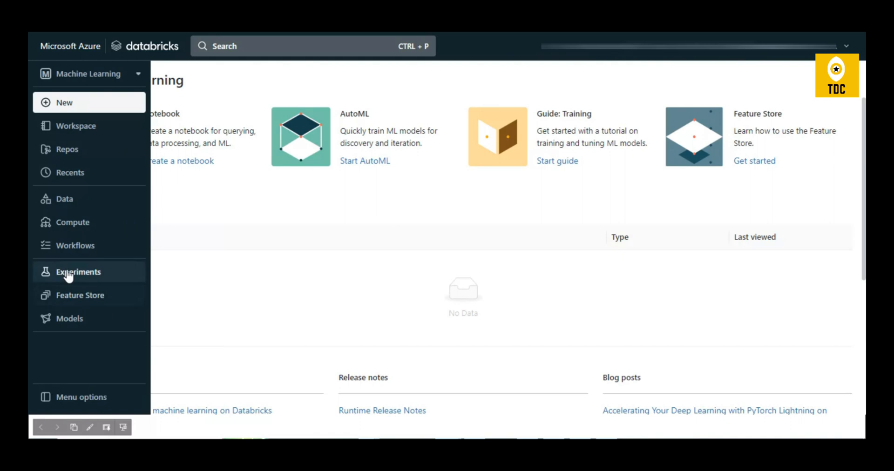
pyautogui.moveTo(77, 333)
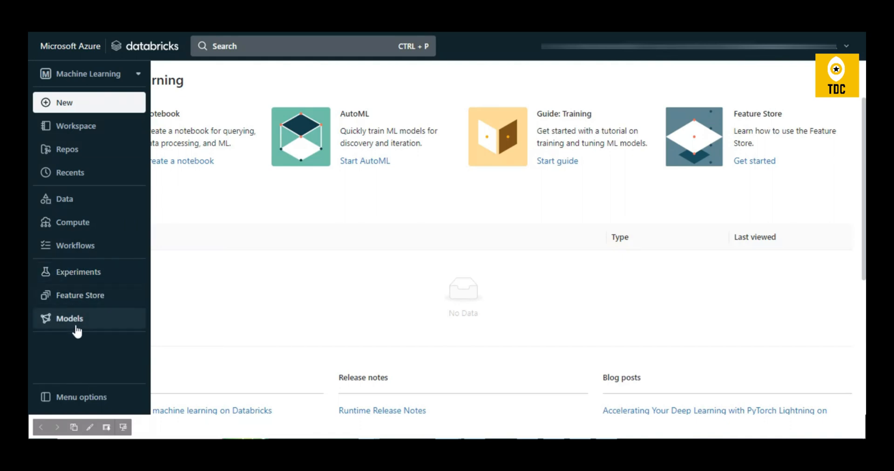
pyautogui.moveTo(83, 103)
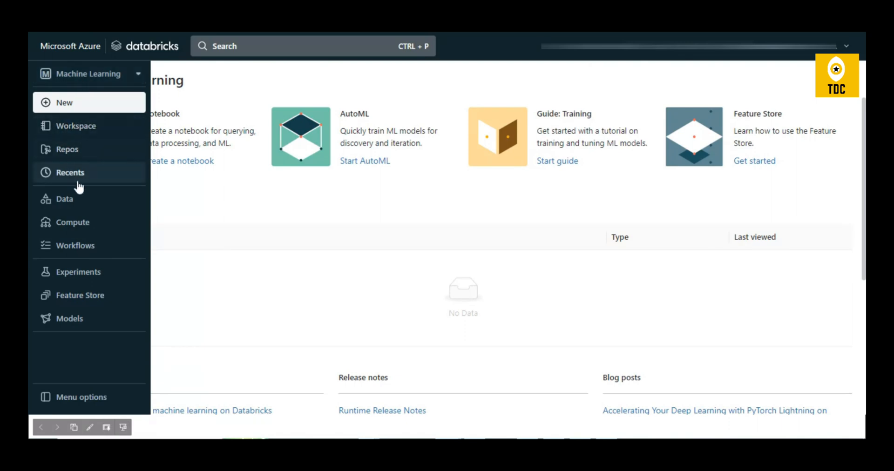
pyautogui.moveTo(85, 160)
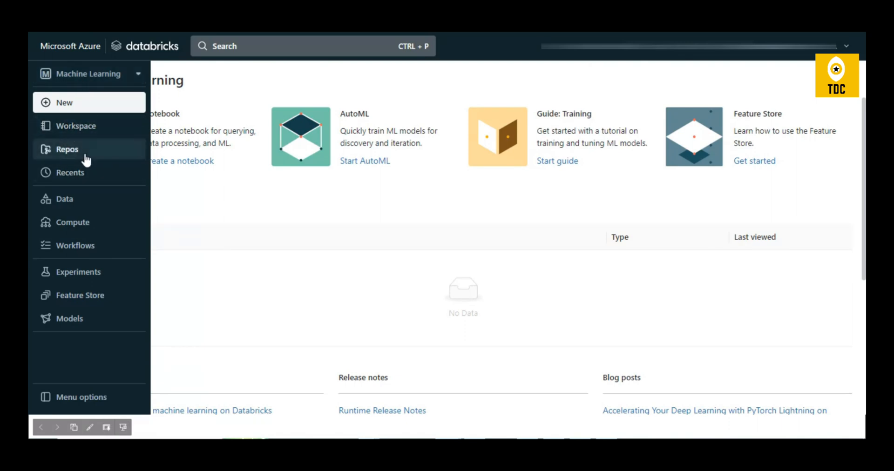
pyautogui.moveTo(80, 230)
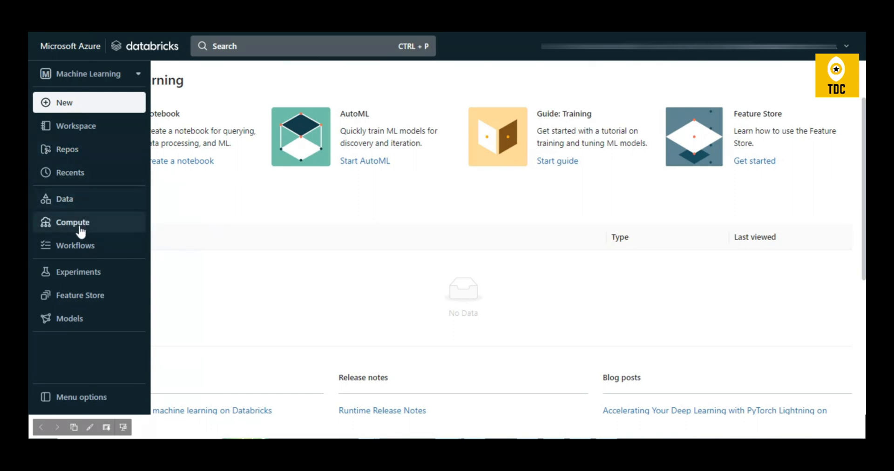
pyautogui.moveTo(68, 246)
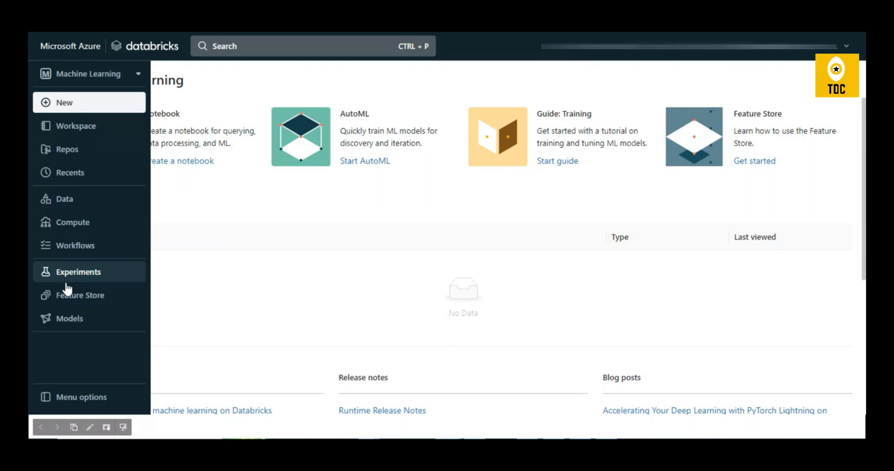
pyautogui.moveTo(95, 81)
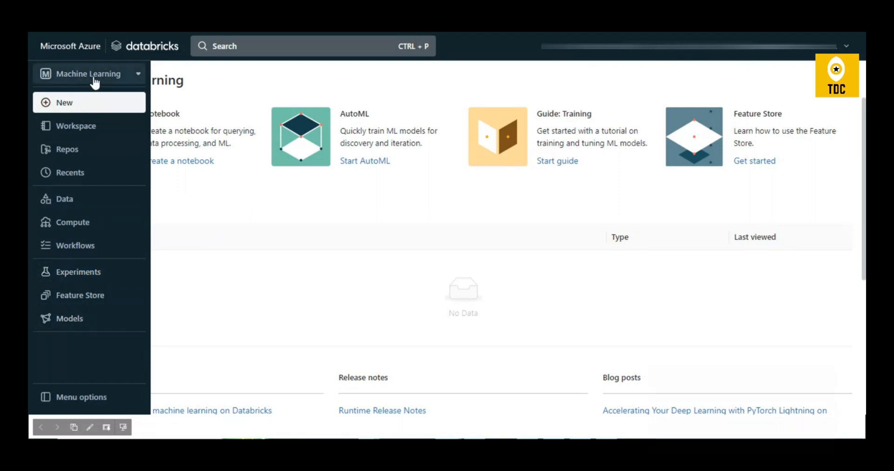
# Step: Switch back to Data Science & Engineering and show the Create options
pyautogui.click(89, 74)
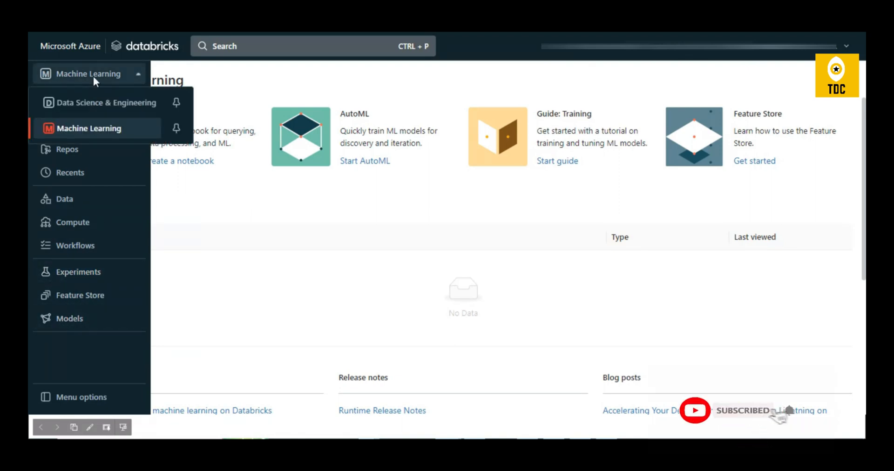
pyautogui.moveTo(97, 110)
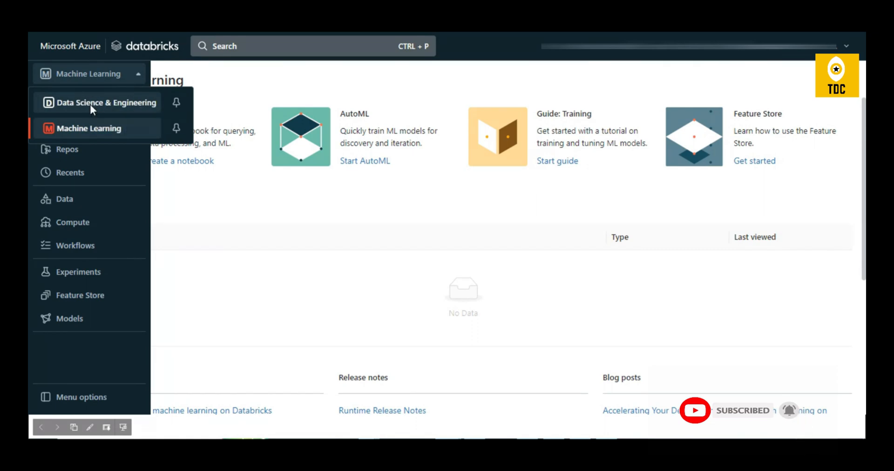
pyautogui.click(98, 103)
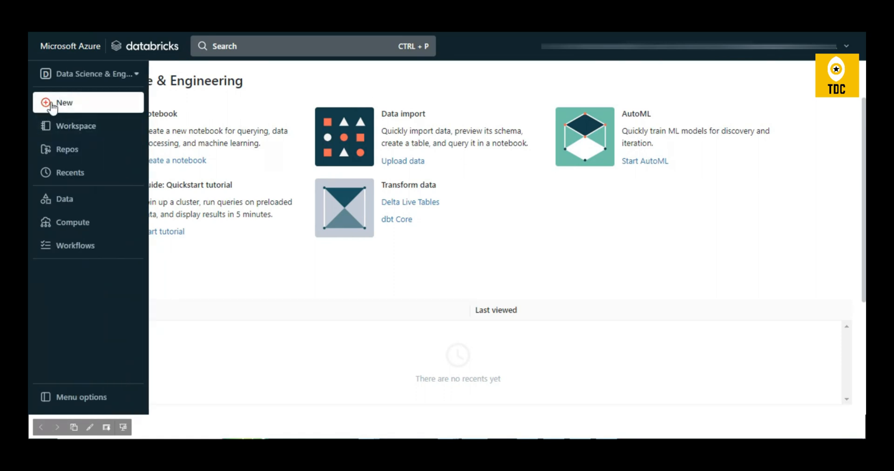
pyautogui.click(64, 102)
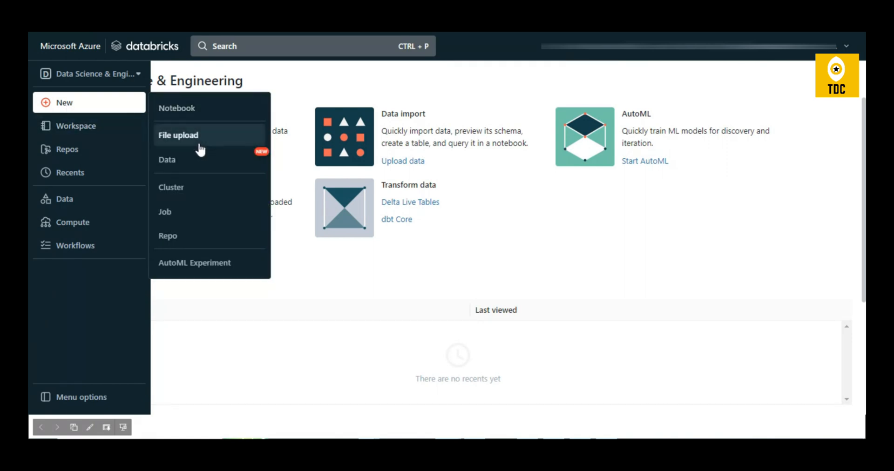
pyautogui.moveTo(191, 169)
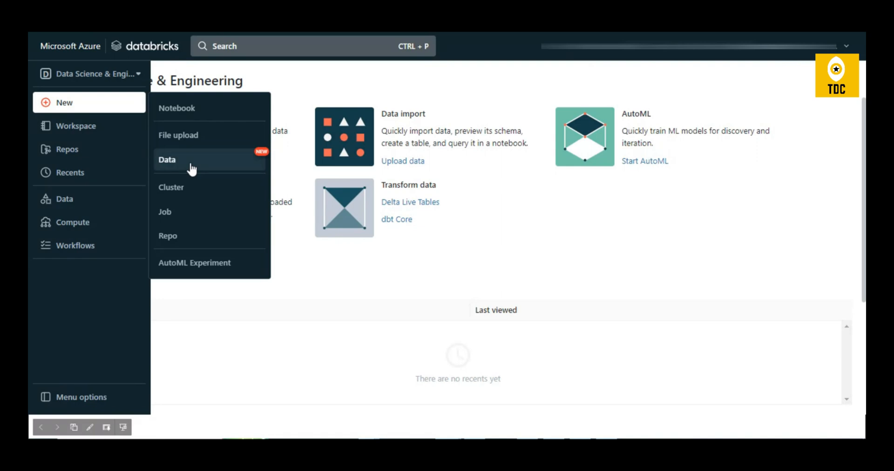
pyautogui.moveTo(187, 187)
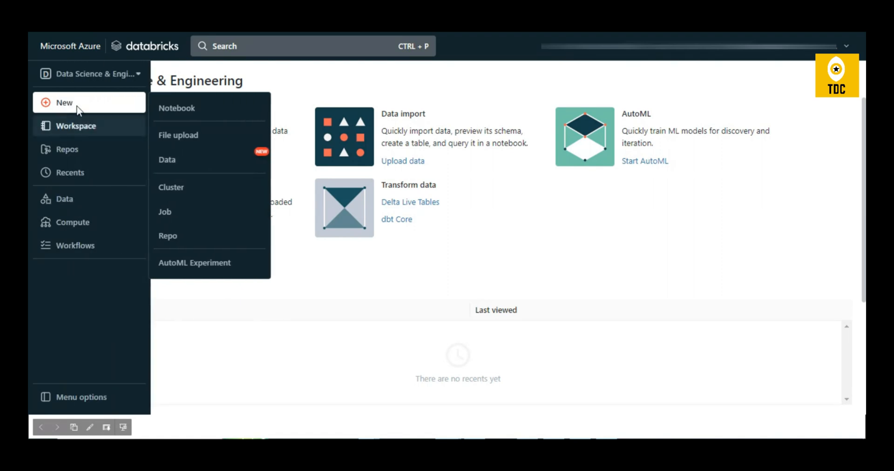
# Step: Open the Workspace browser showing the Shared and Users folders
pyautogui.click(75, 126)
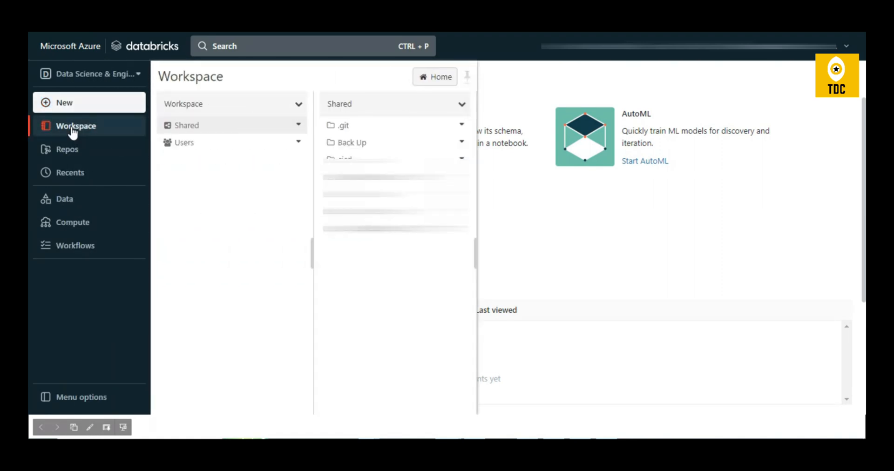
pyautogui.moveTo(109, 135)
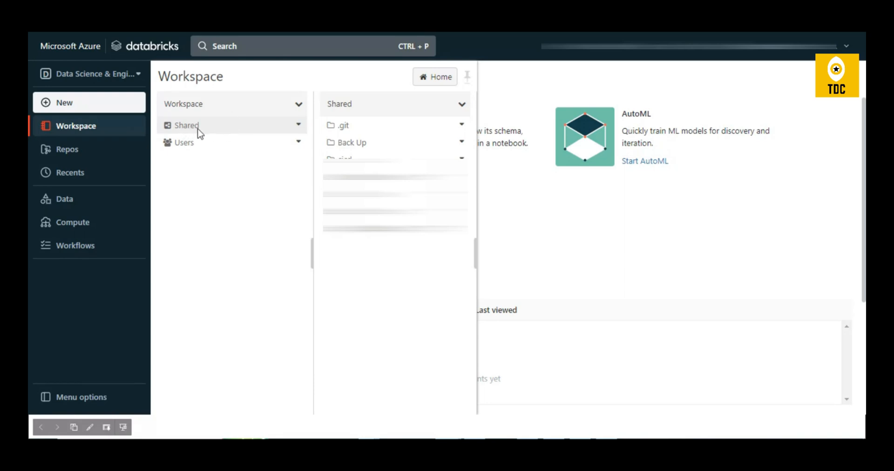
pyautogui.moveTo(192, 146)
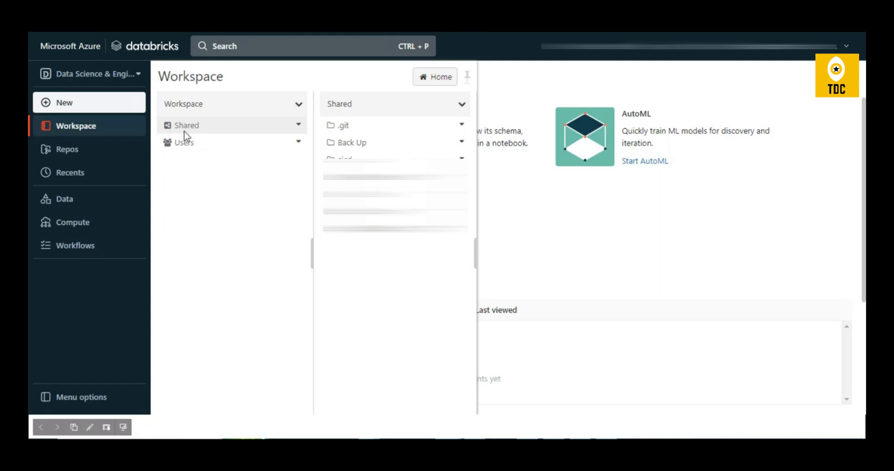
pyautogui.moveTo(443, 113)
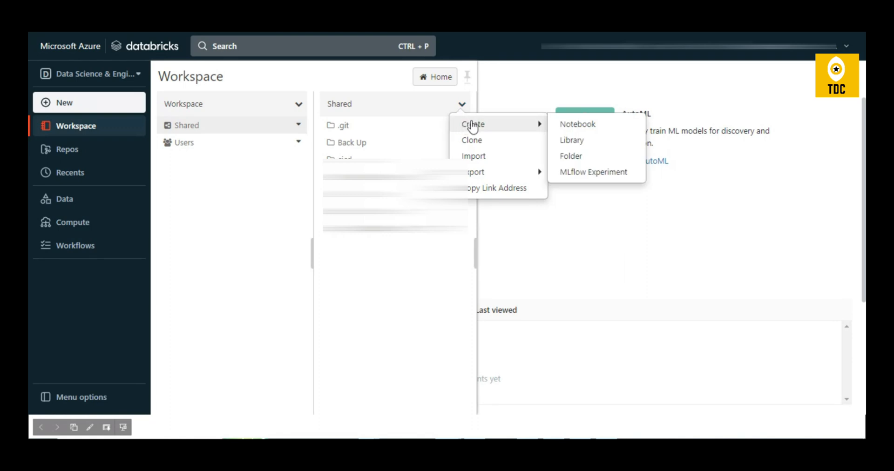
pyautogui.moveTo(570, 134)
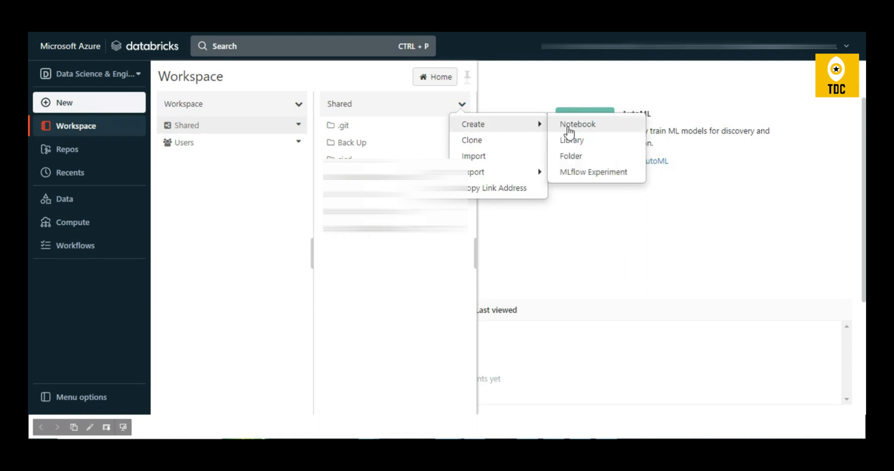
pyautogui.click(577, 124)
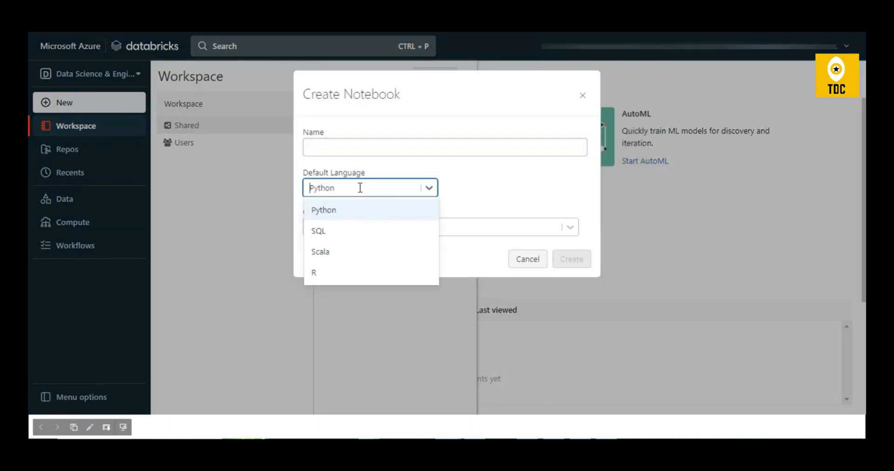
pyautogui.moveTo(339, 239)
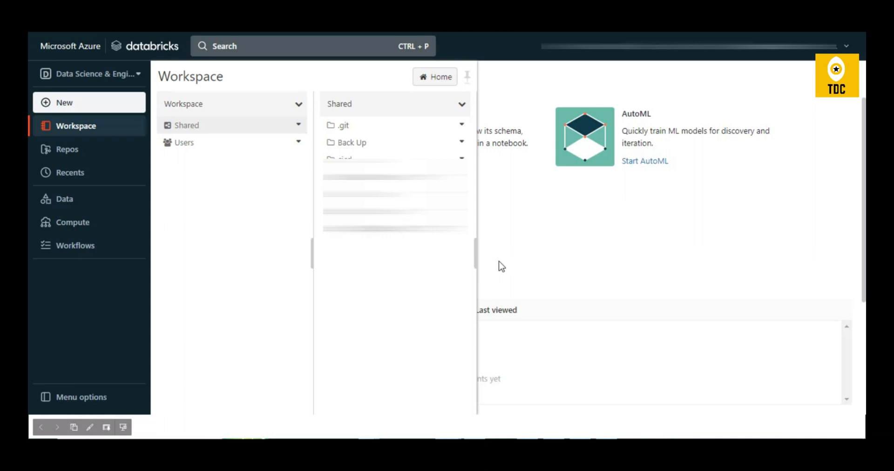
pyautogui.moveTo(65, 154)
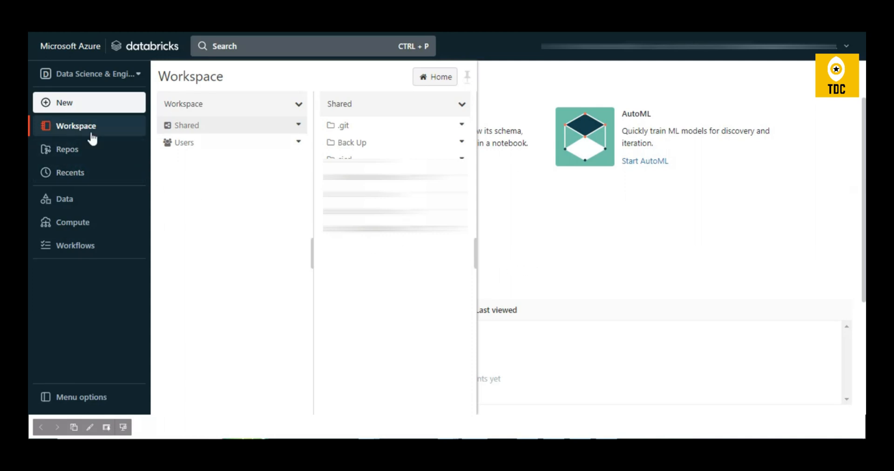
pyautogui.moveTo(58, 162)
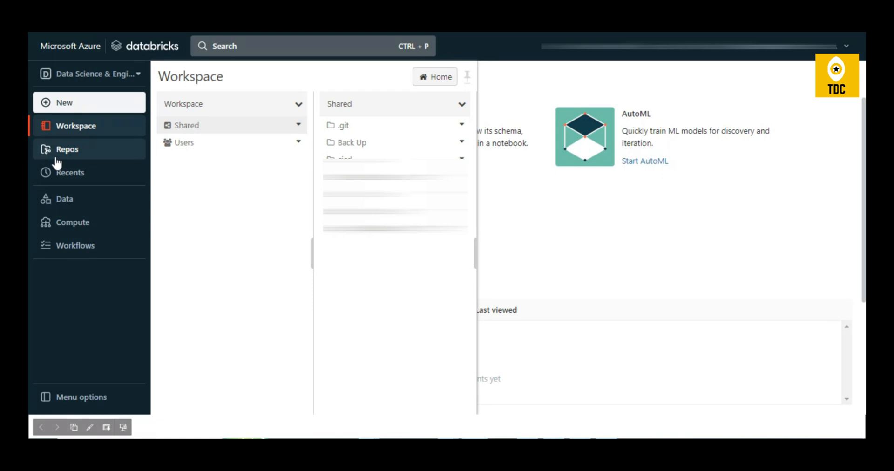
pyautogui.moveTo(183, 163)
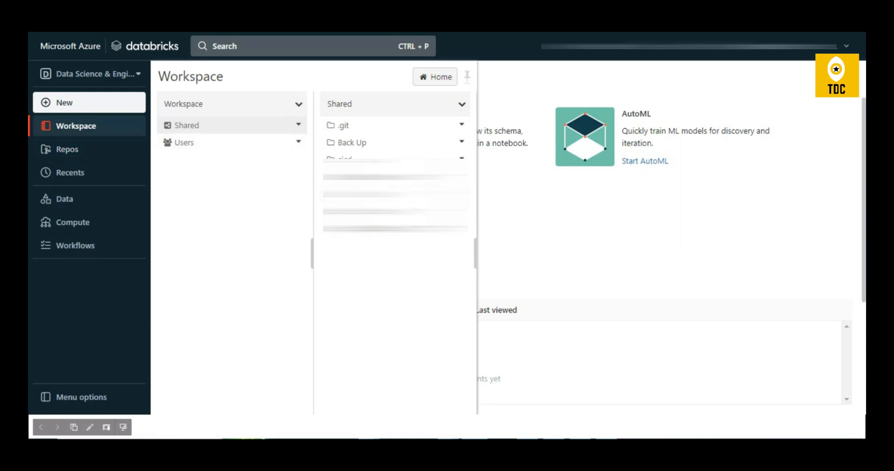
pyautogui.moveTo(319, 164)
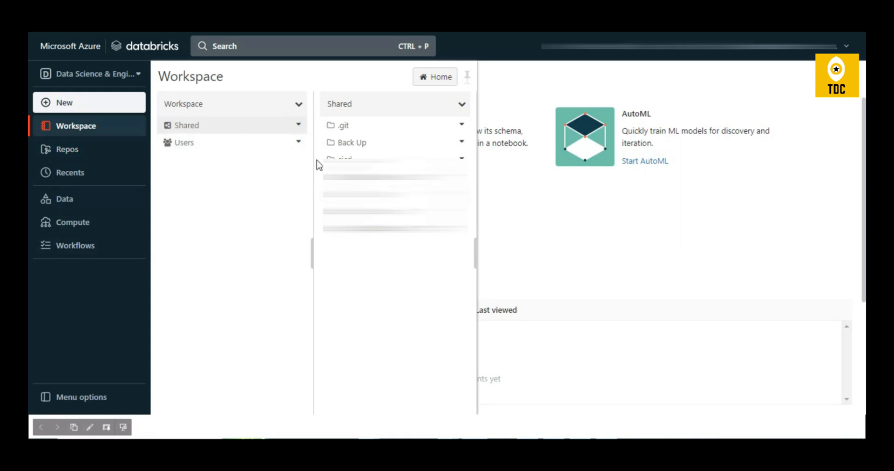
pyautogui.moveTo(198, 169)
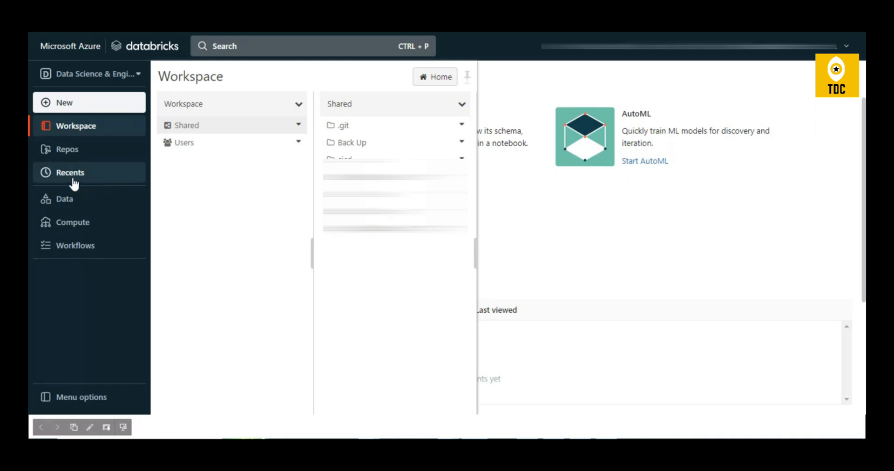
# Step: View the empty Recents page, then the Data browser's hive_metastore catalog
pyautogui.click(70, 172)
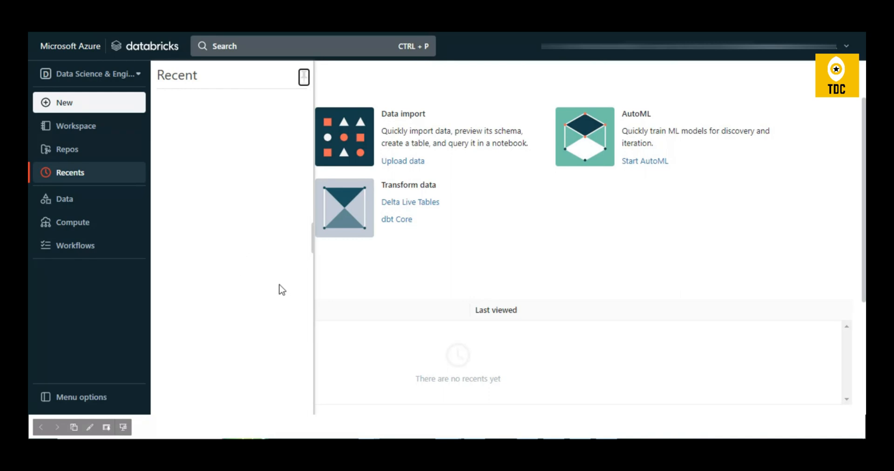
pyautogui.moveTo(192, 180)
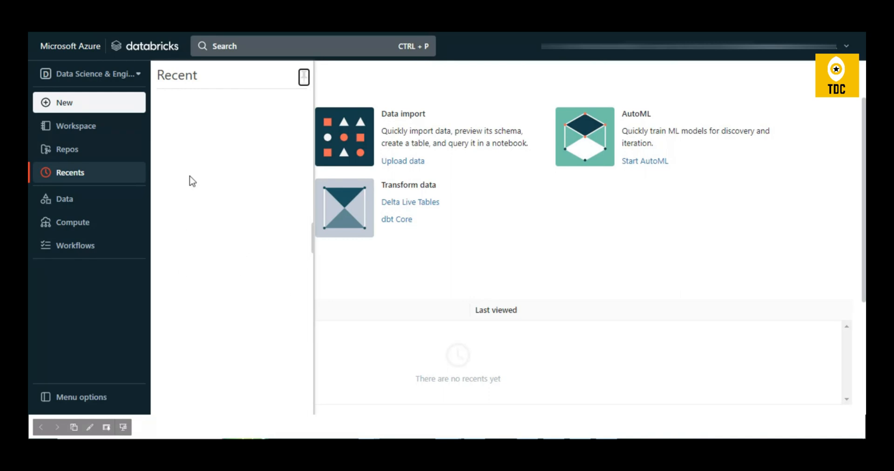
pyautogui.moveTo(163, 181)
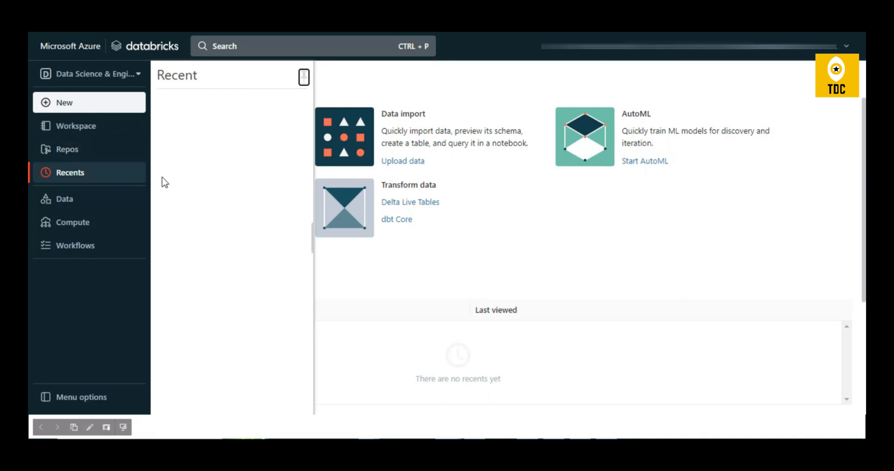
pyautogui.click(65, 199)
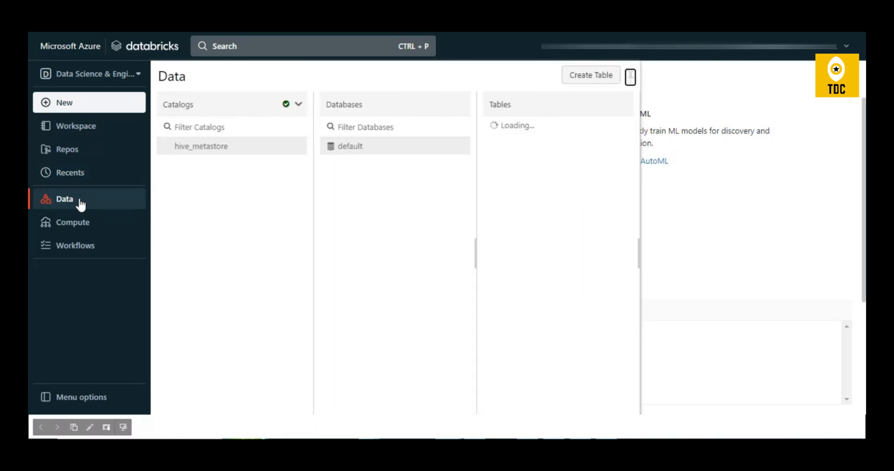
pyautogui.moveTo(578, 108)
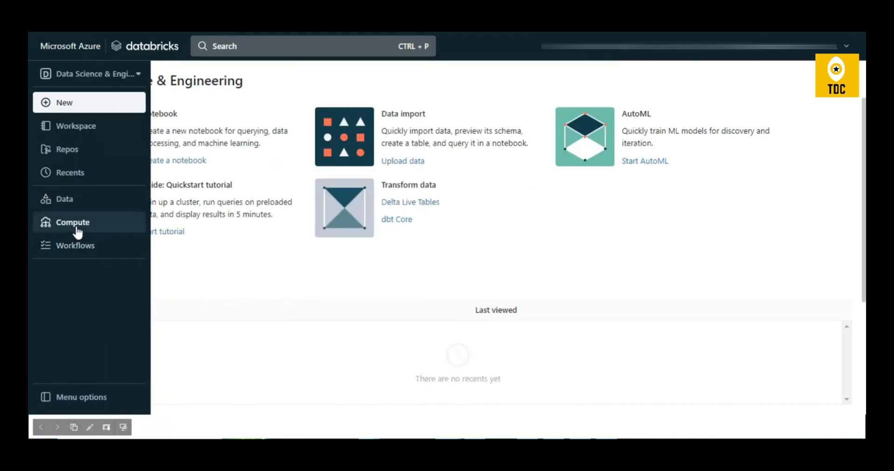
# Step: Open the Compute cluster list and view the empty Job clusters tab
pyautogui.click(72, 222)
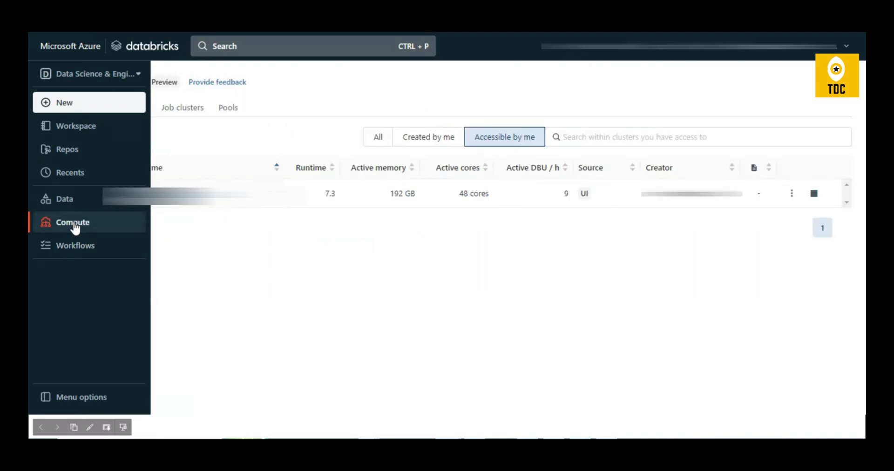
pyautogui.click(72, 222)
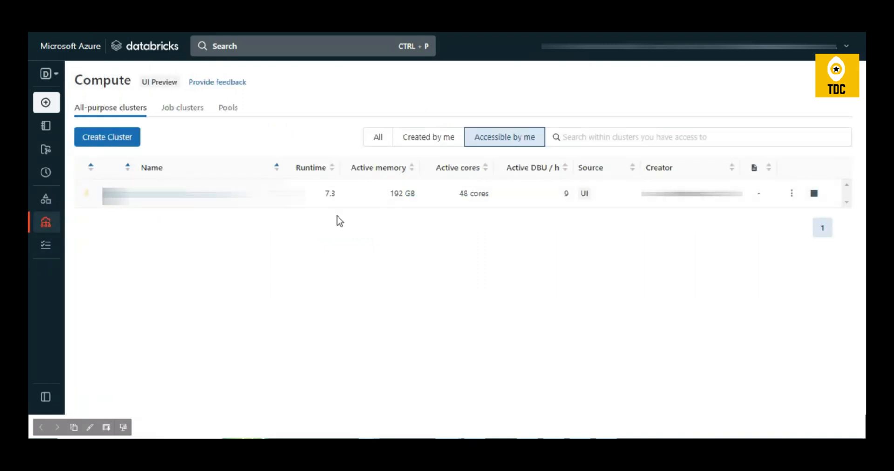
pyautogui.moveTo(289, 182)
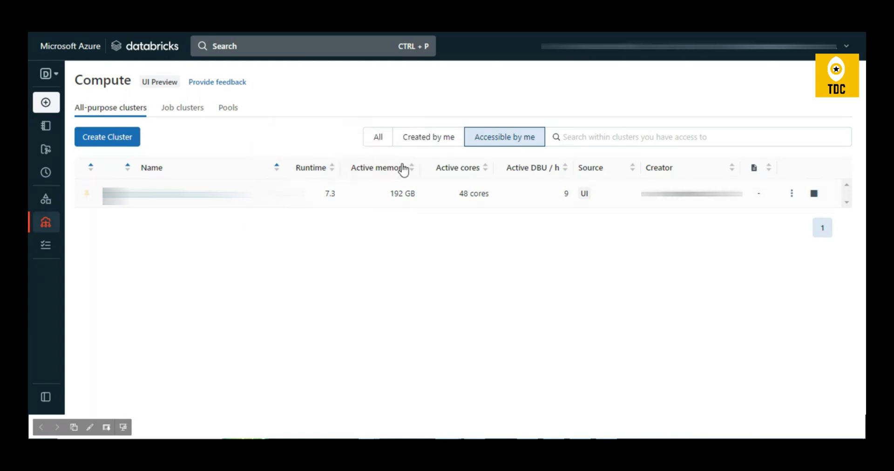
pyautogui.moveTo(561, 231)
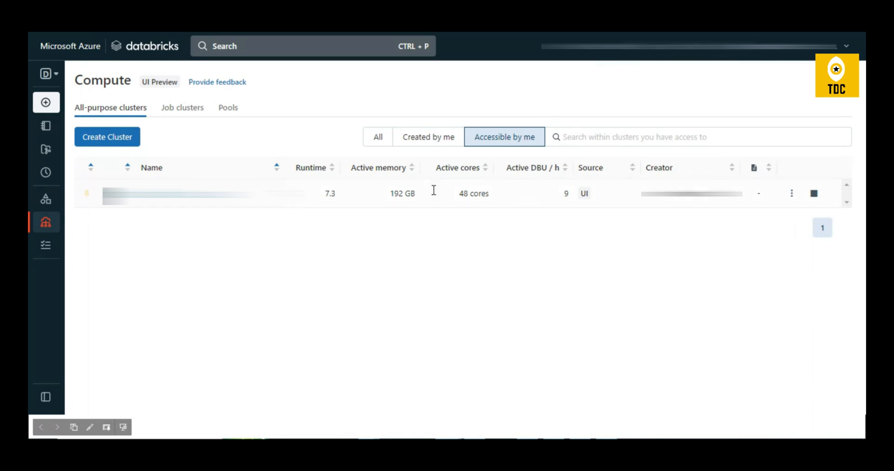
pyautogui.moveTo(173, 118)
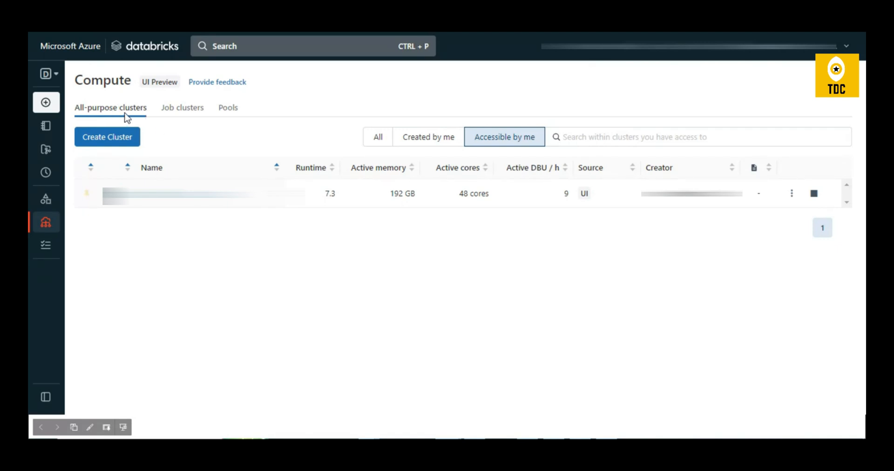
pyautogui.moveTo(136, 126)
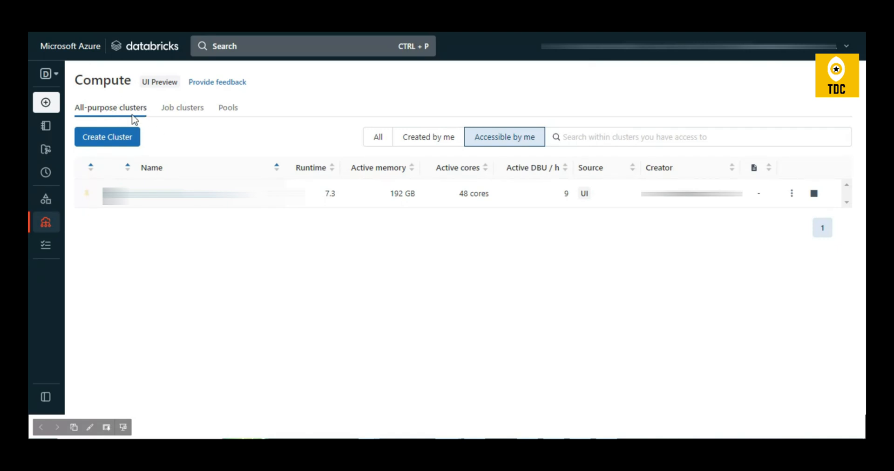
pyautogui.moveTo(129, 123)
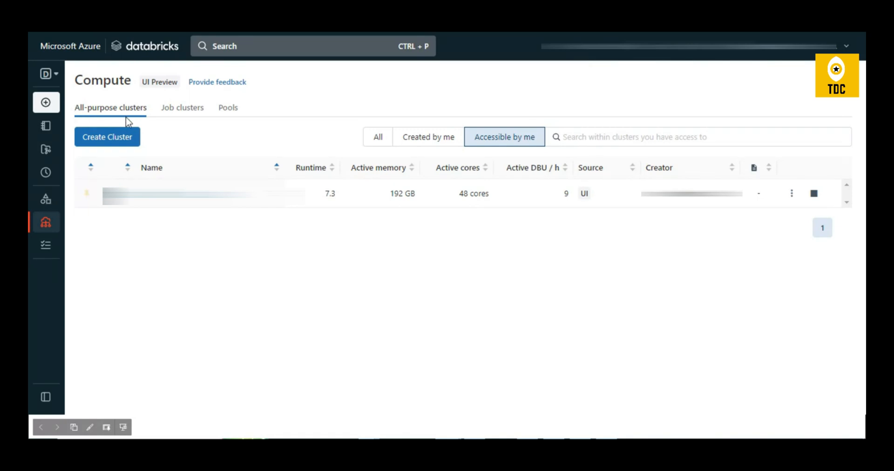
pyautogui.click(182, 107)
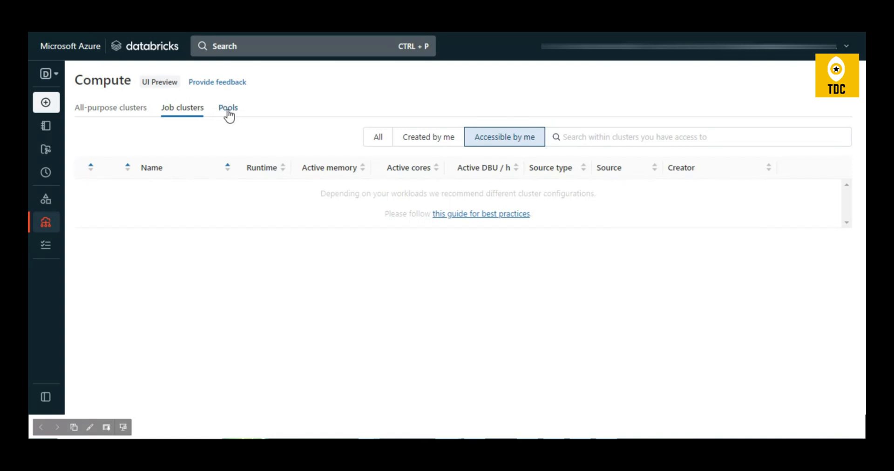
# Step: Restore the sidebar and open the Workflows Jobs list, which shows no jobs
pyautogui.click(46, 74)
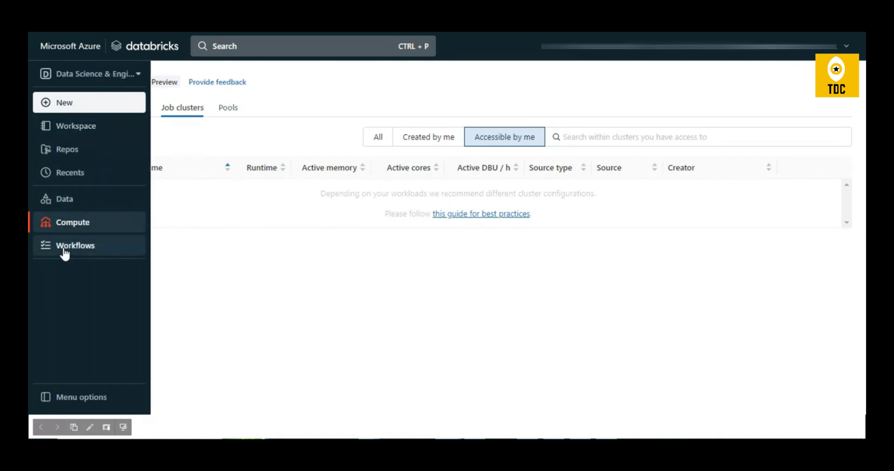
pyautogui.click(75, 245)
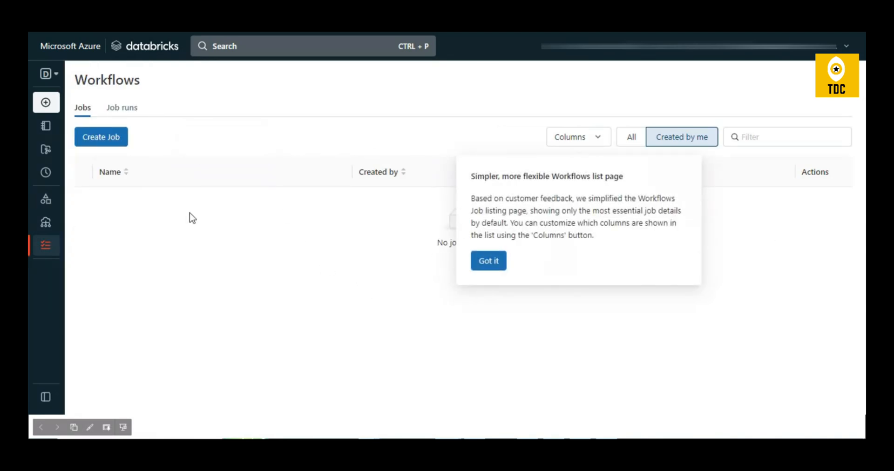
pyautogui.click(489, 261)
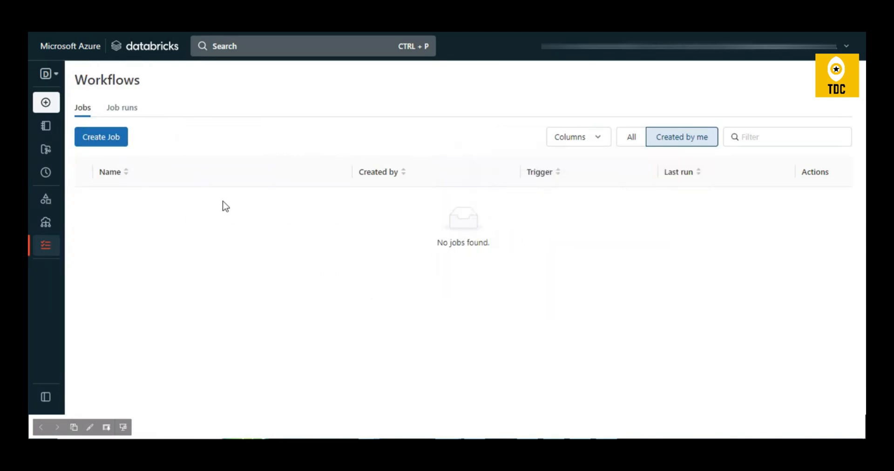
pyautogui.moveTo(677, 160)
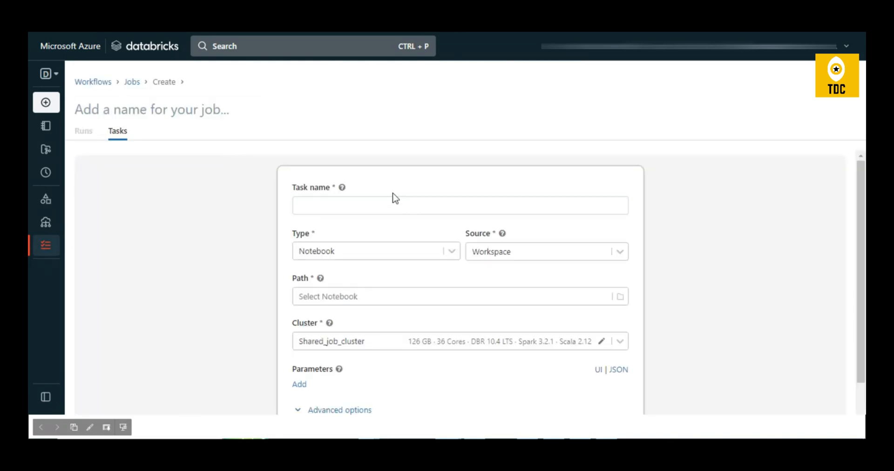
pyautogui.scroll(-3)
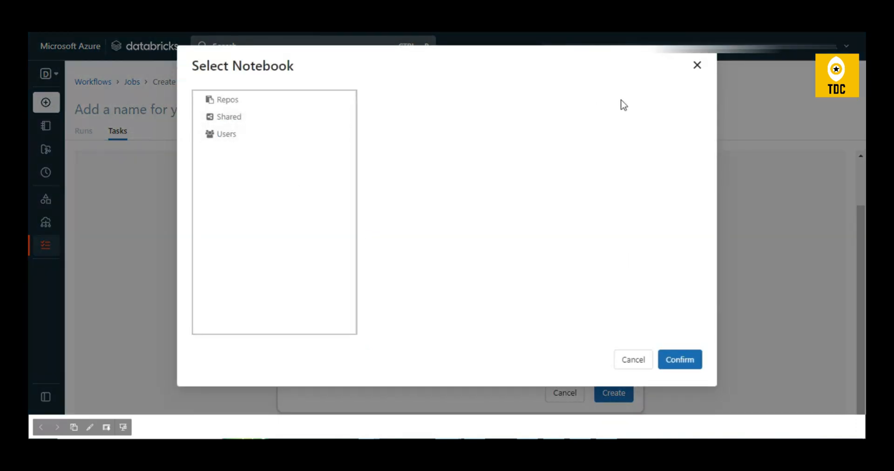
pyautogui.click(633, 359)
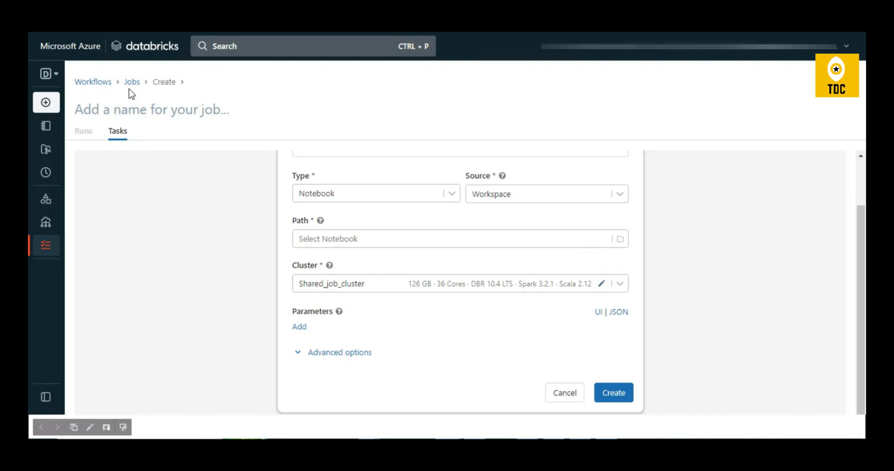
pyautogui.moveTo(602, 285)
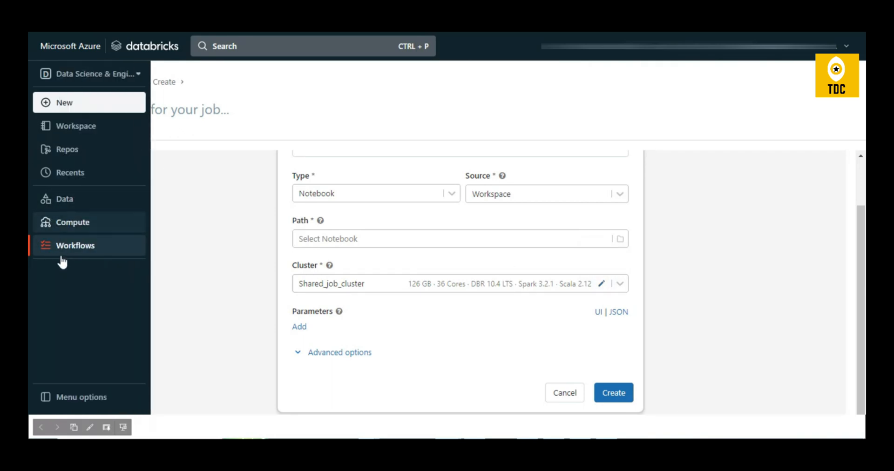
pyautogui.click(45, 397)
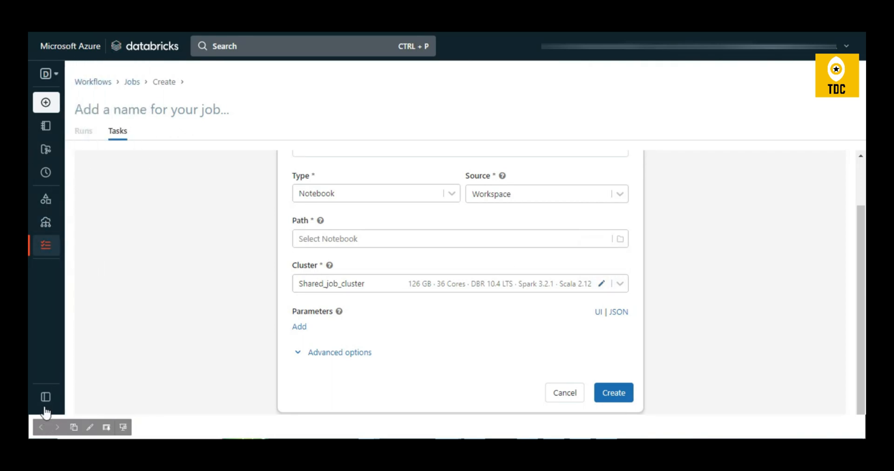
pyautogui.click(43, 396)
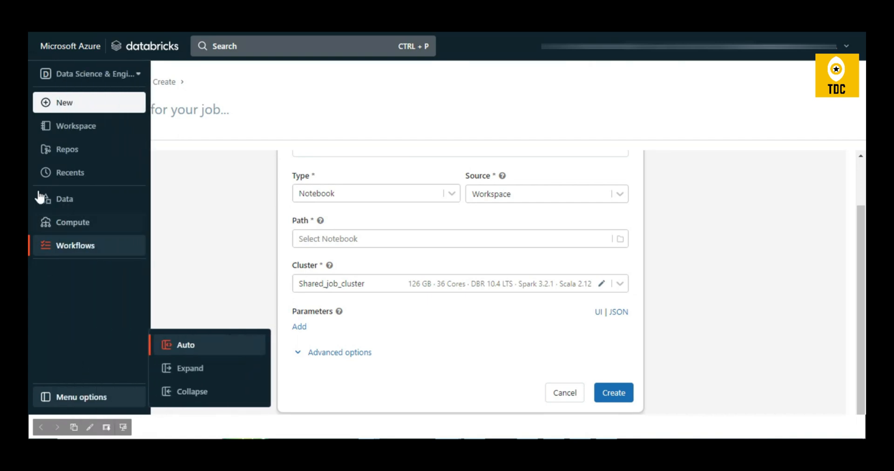
pyautogui.moveTo(41, 176)
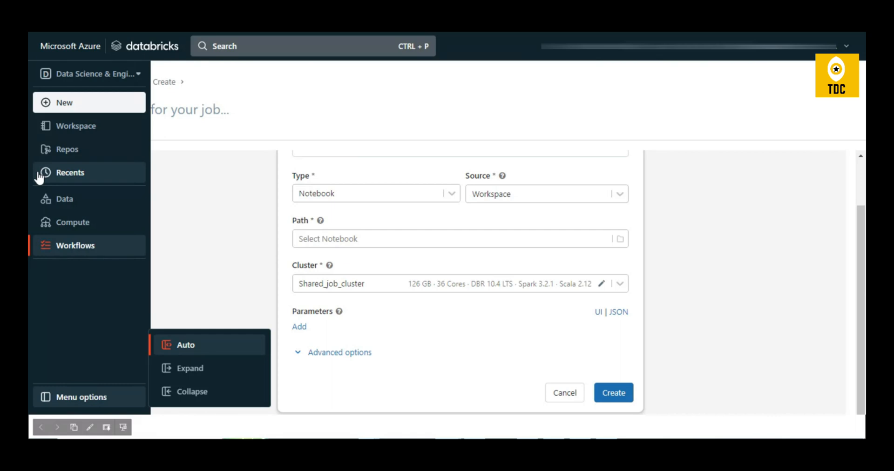
pyautogui.moveTo(140, 383)
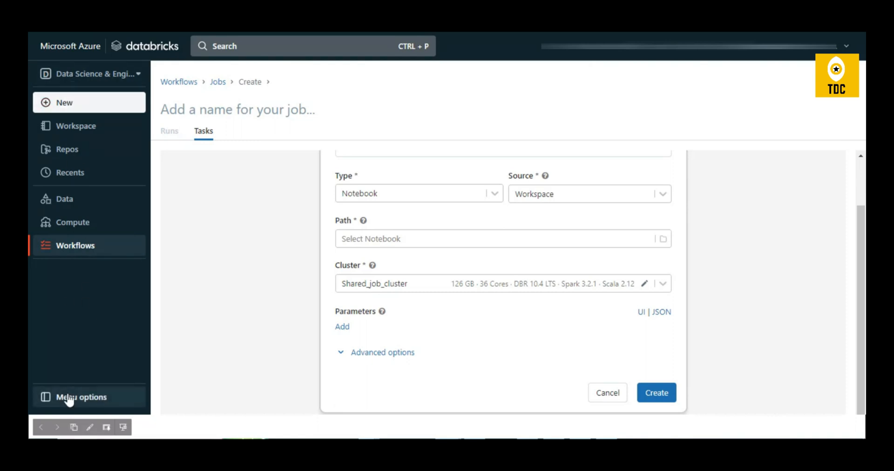
pyautogui.click(82, 397)
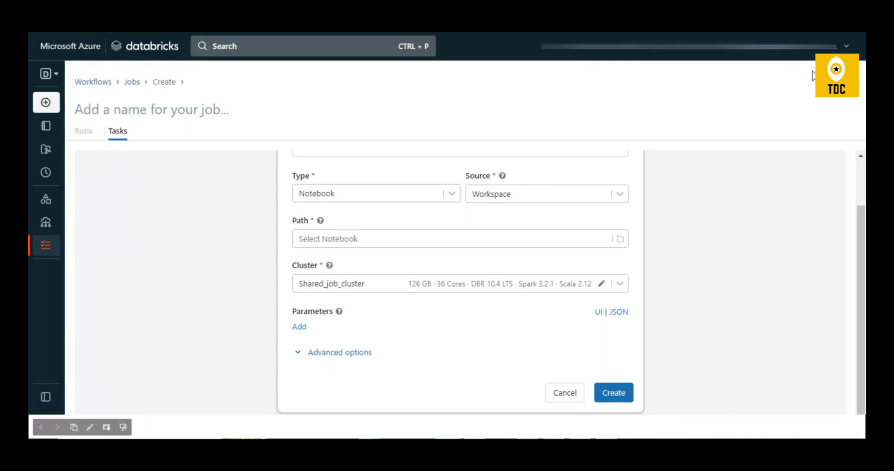
# Step: Open User Settings and browse the Git integration, Notebook settings and Email preferences tabs
pyautogui.click(848, 46)
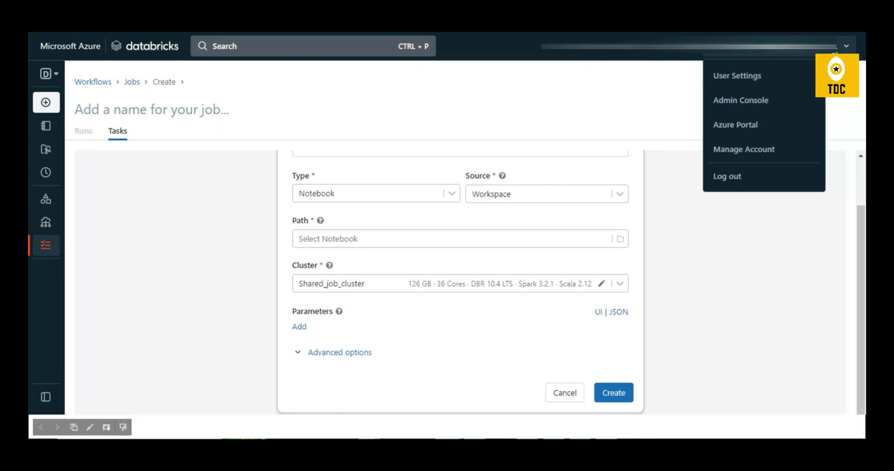
pyautogui.moveTo(808, 67)
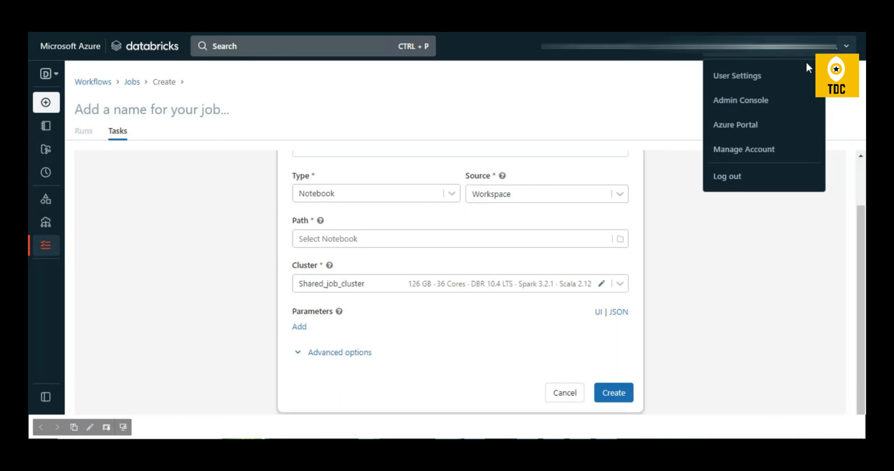
pyautogui.moveTo(758, 108)
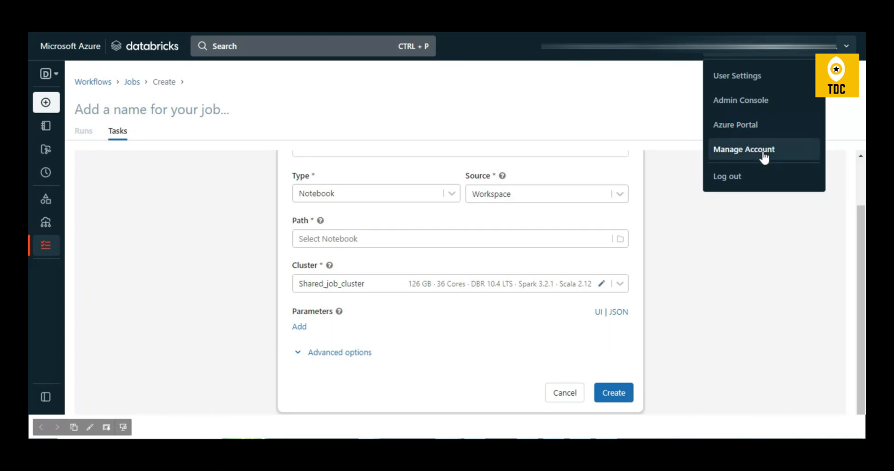
pyautogui.moveTo(733, 82)
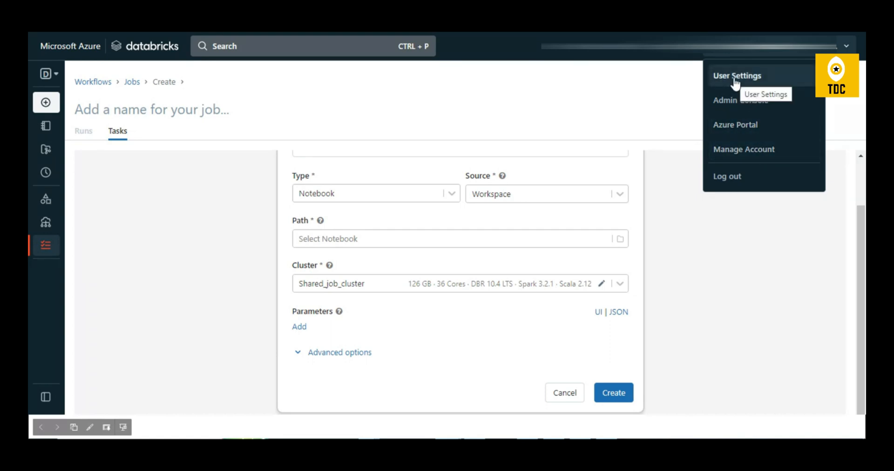
pyautogui.click(733, 75)
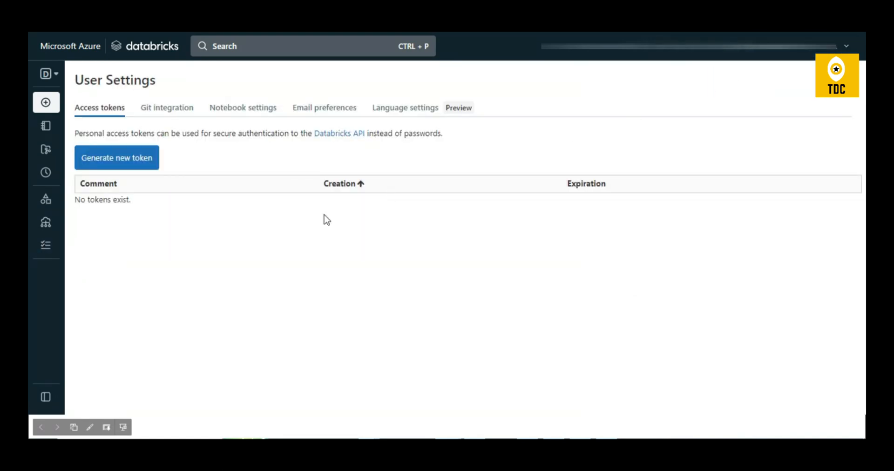
pyautogui.moveTo(122, 185)
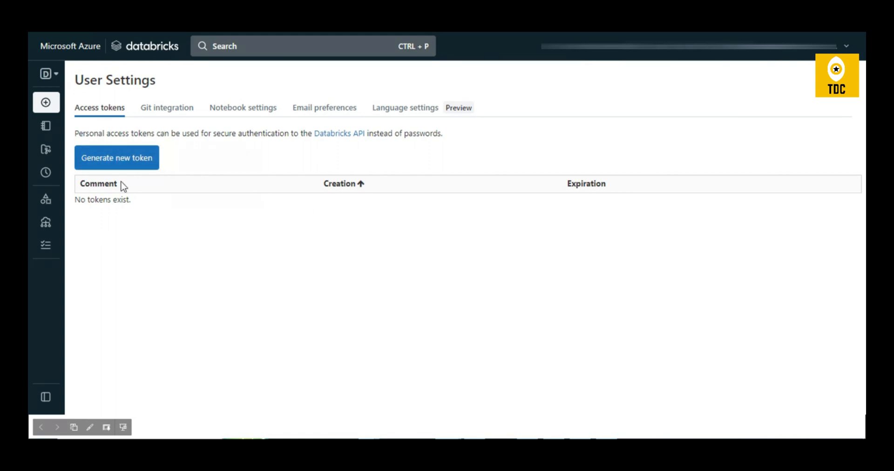
pyautogui.click(166, 107)
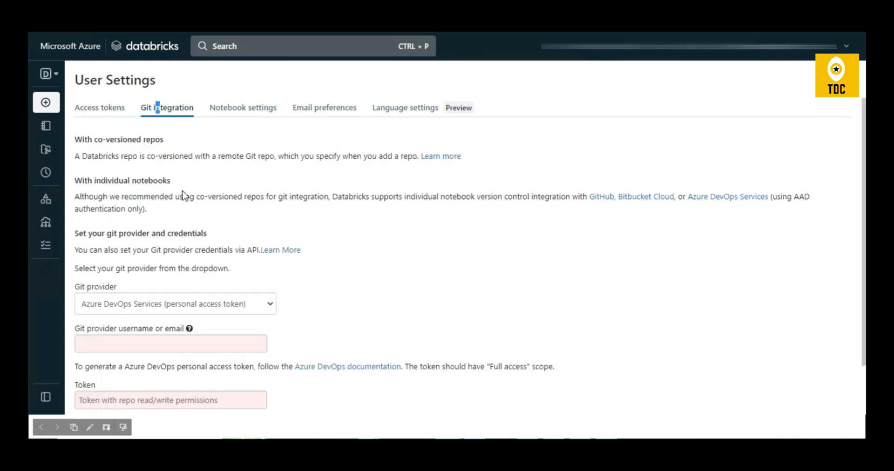
pyautogui.click(243, 107)
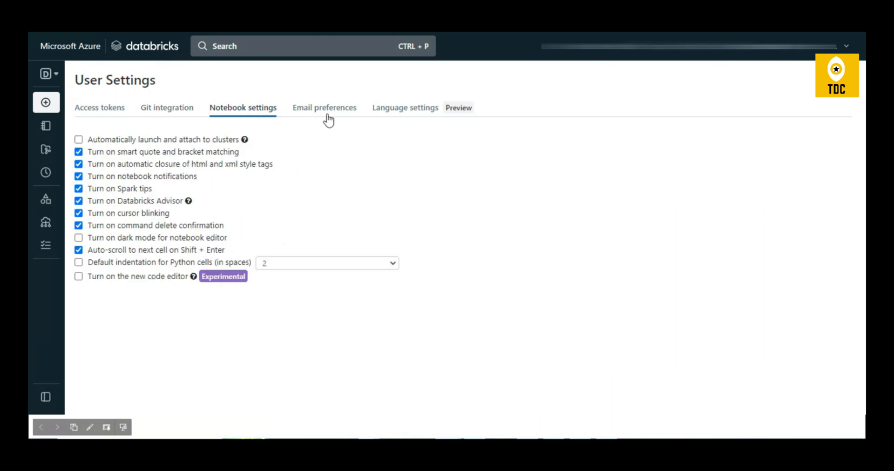
pyautogui.click(324, 108)
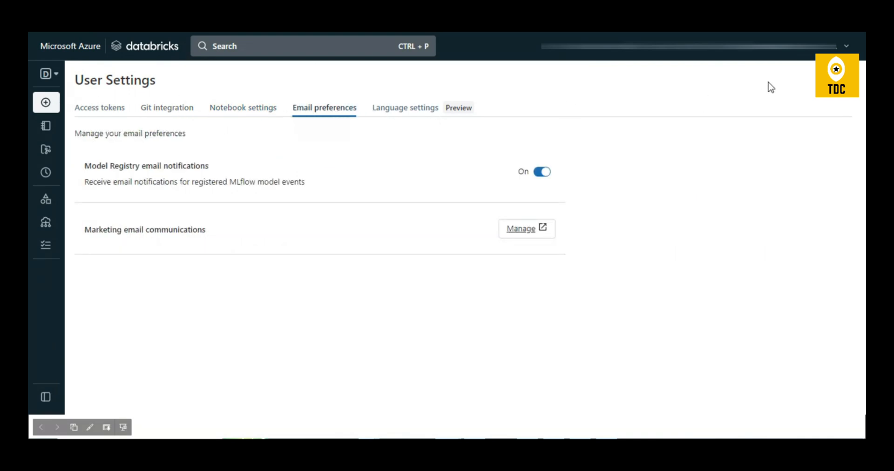
pyautogui.click(848, 45)
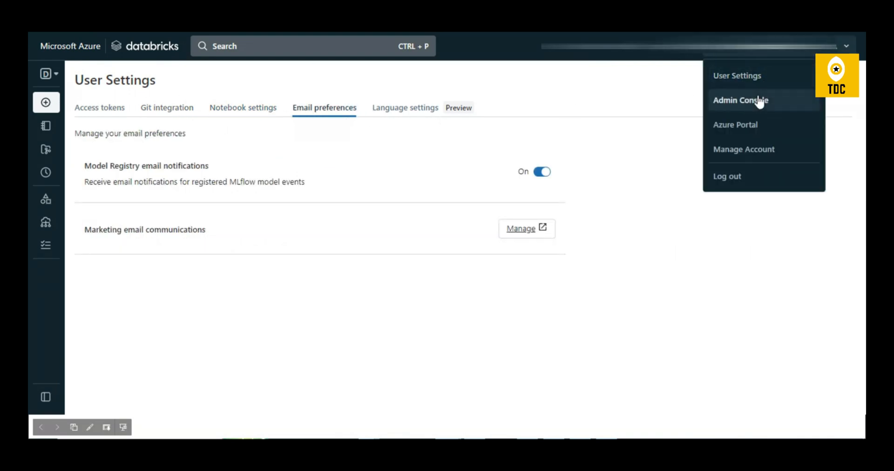
# Step: Review the Admin Console users and Groups tab, then return to Compute
pyautogui.click(745, 100)
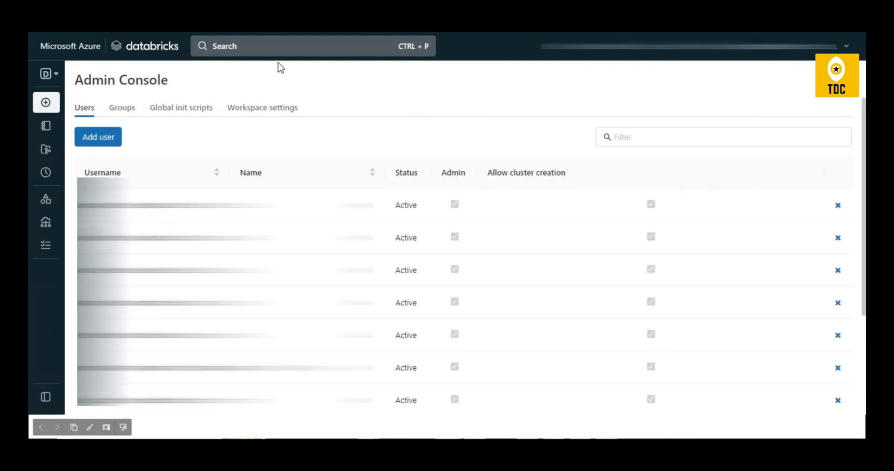
pyautogui.click(121, 108)
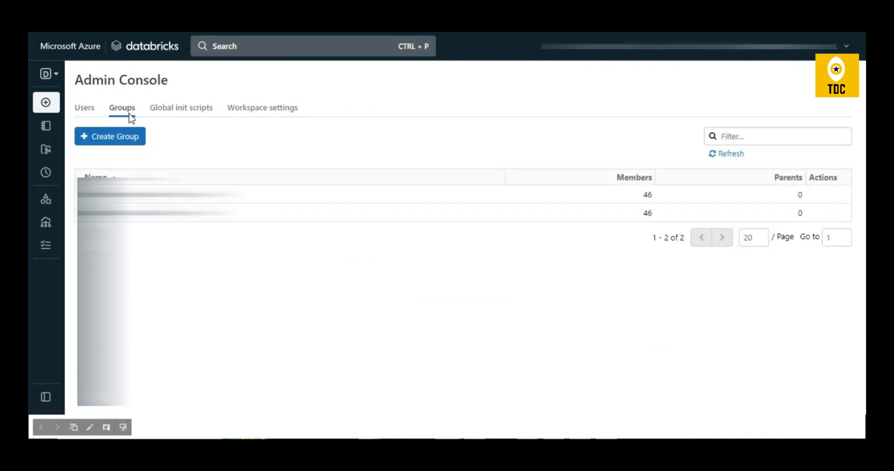
pyautogui.click(84, 107)
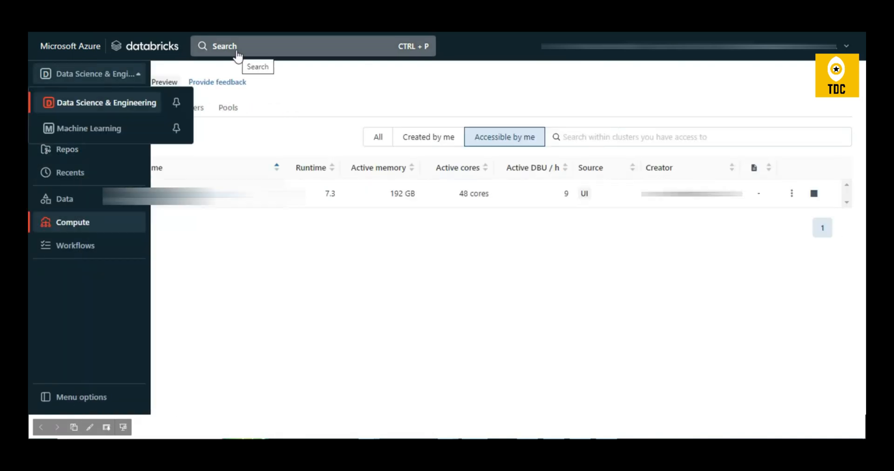
pyautogui.click(236, 49)
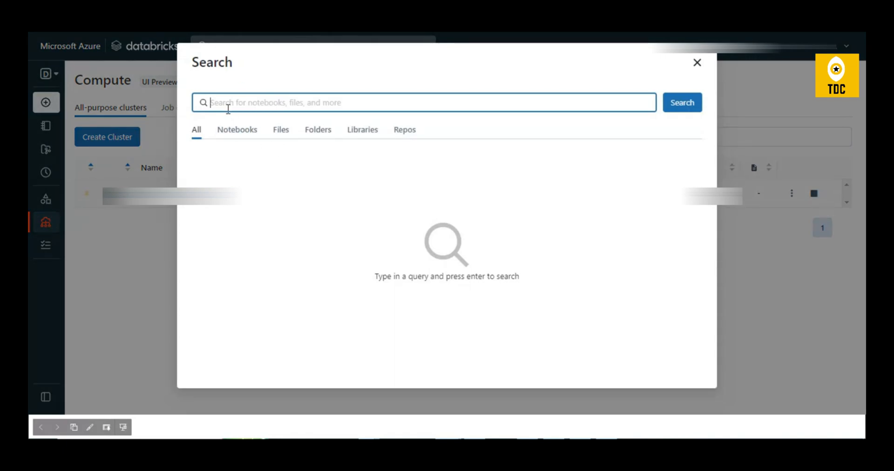
pyautogui.moveTo(232, 141)
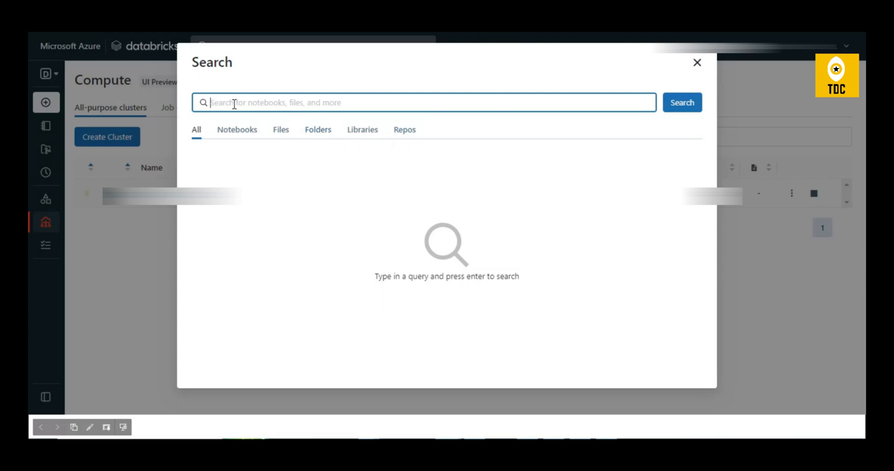
pyautogui.moveTo(284, 118)
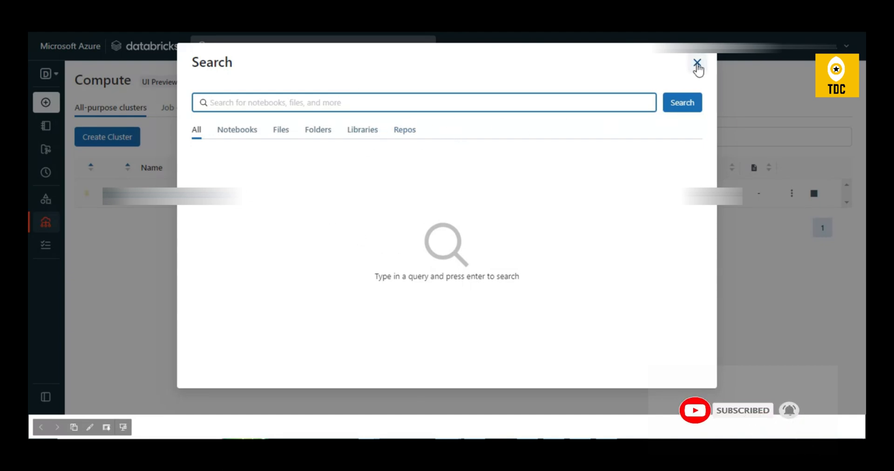
pyautogui.click(697, 63)
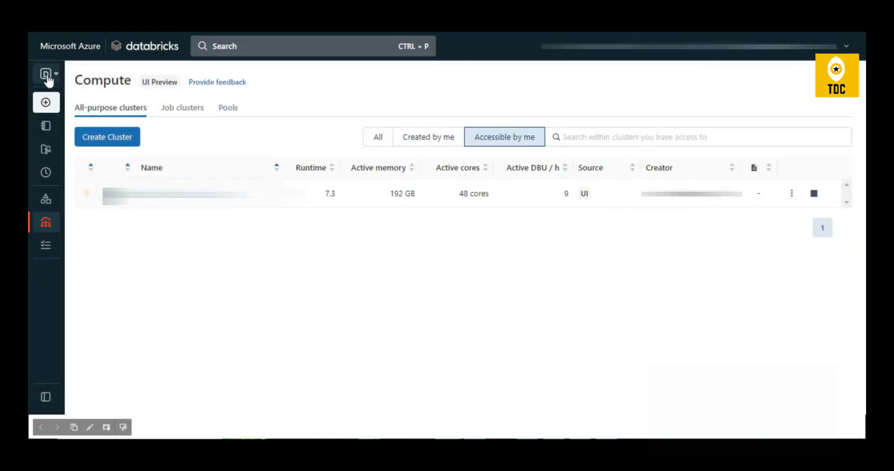
pyautogui.click(45, 75)
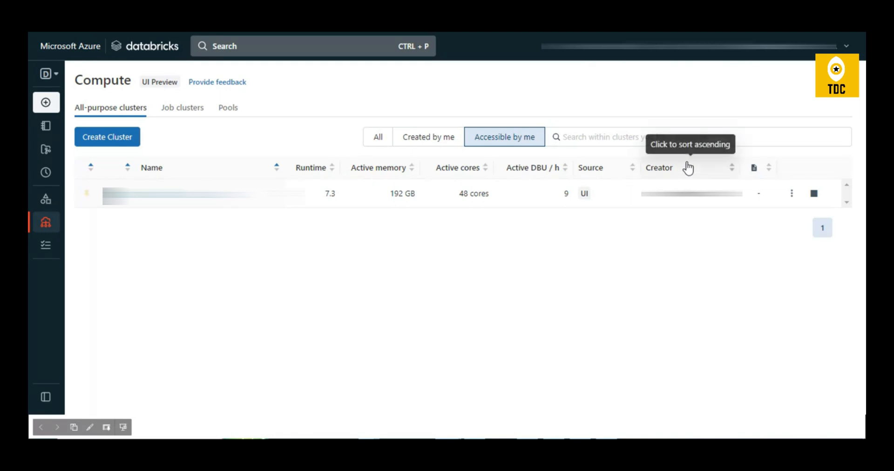
pyautogui.click(45, 74)
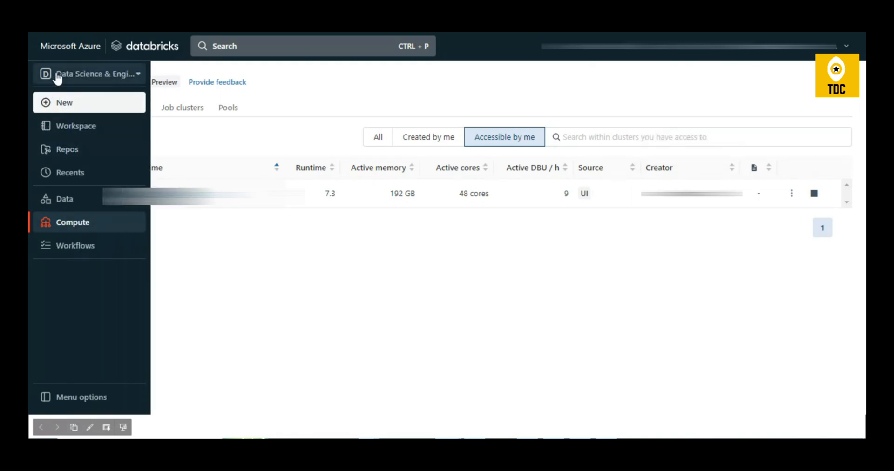